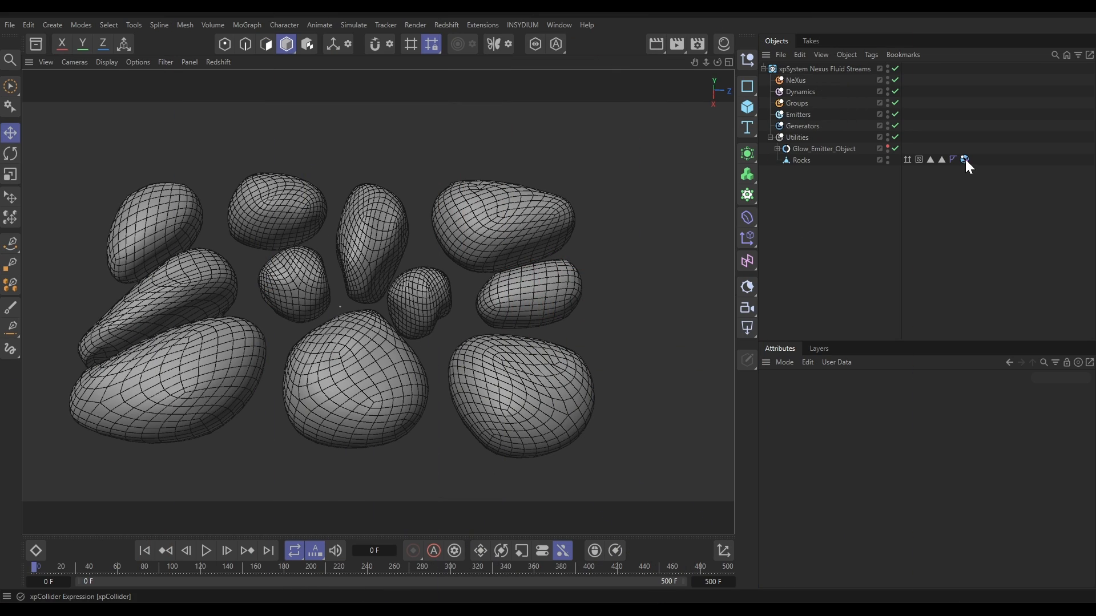
mouse_move(835, 226)
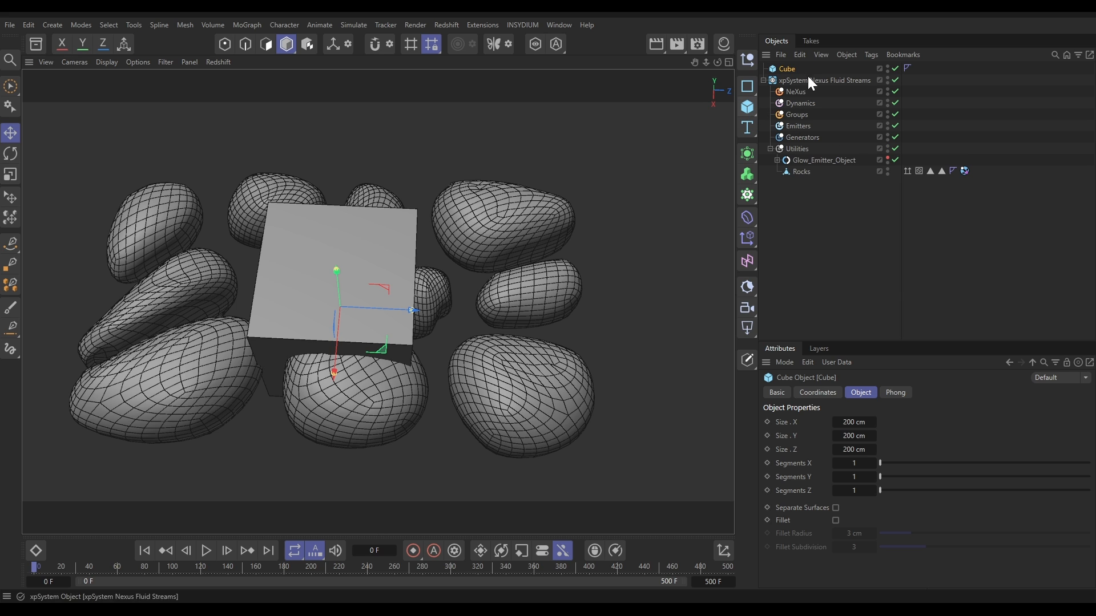
- Rename the new cube to Fluid_Container in its Basic properties
click(796, 148)
text(F)
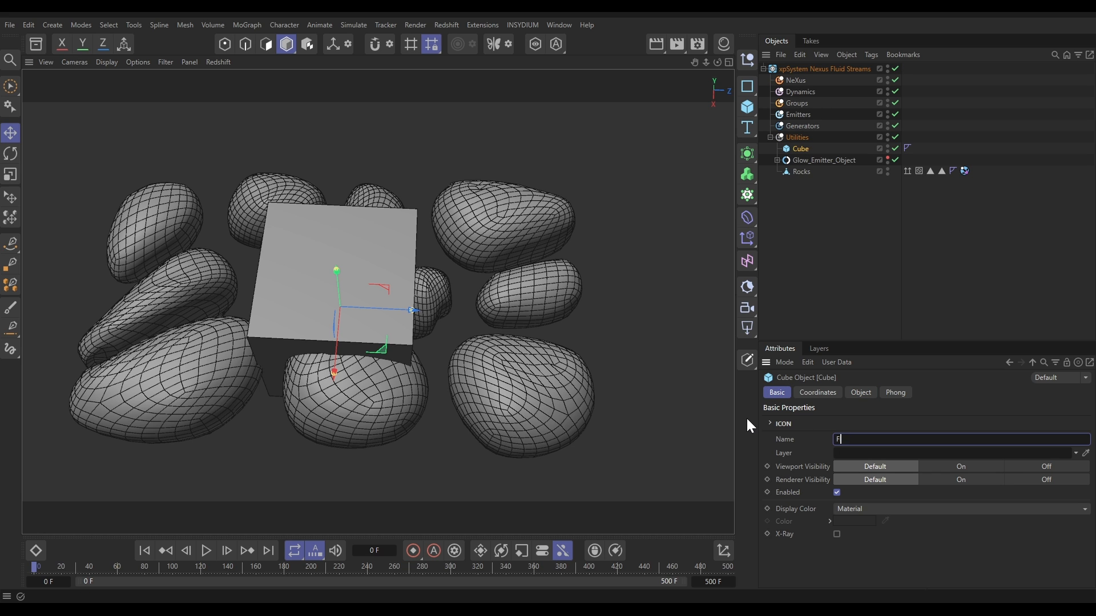
text(luid_Container)
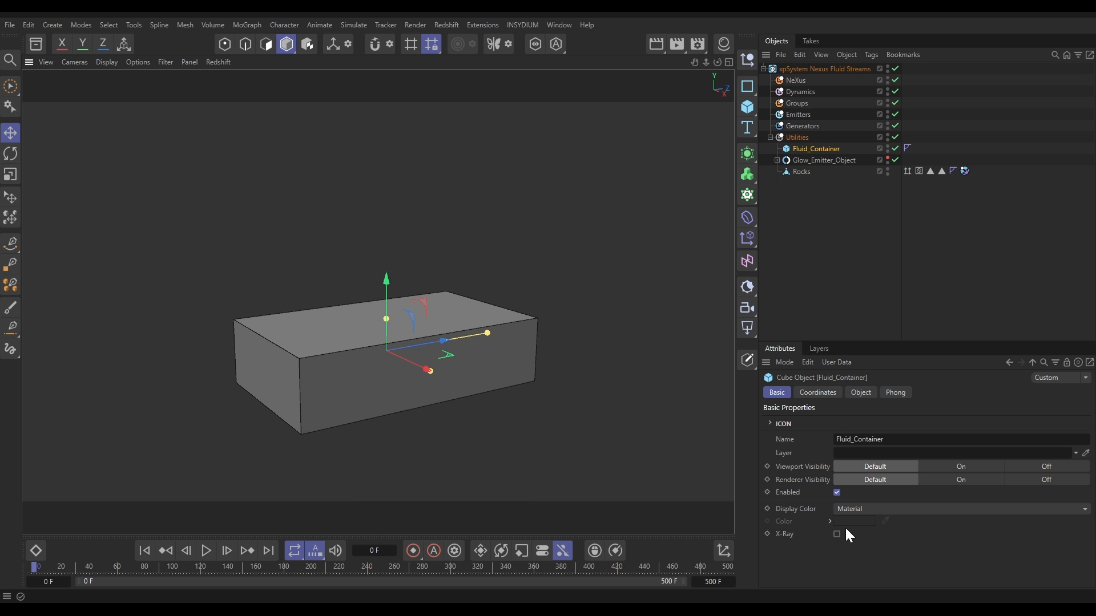
- Enable X-Ray on Fluid_Container and duplicate it as a disabled copy named Fluid_Kill
click(837, 534)
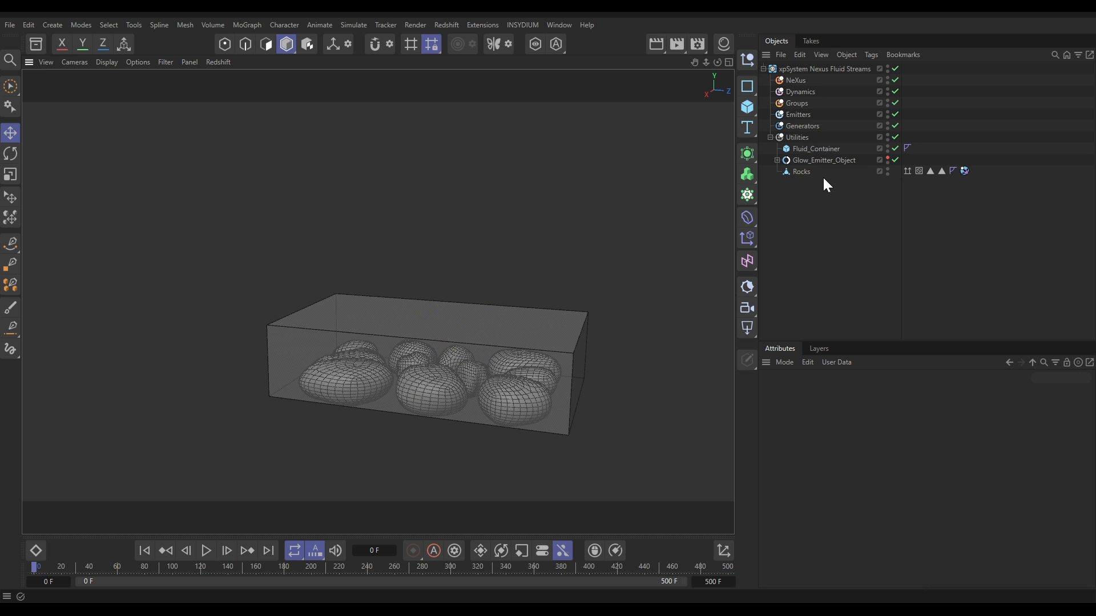
click(816, 148)
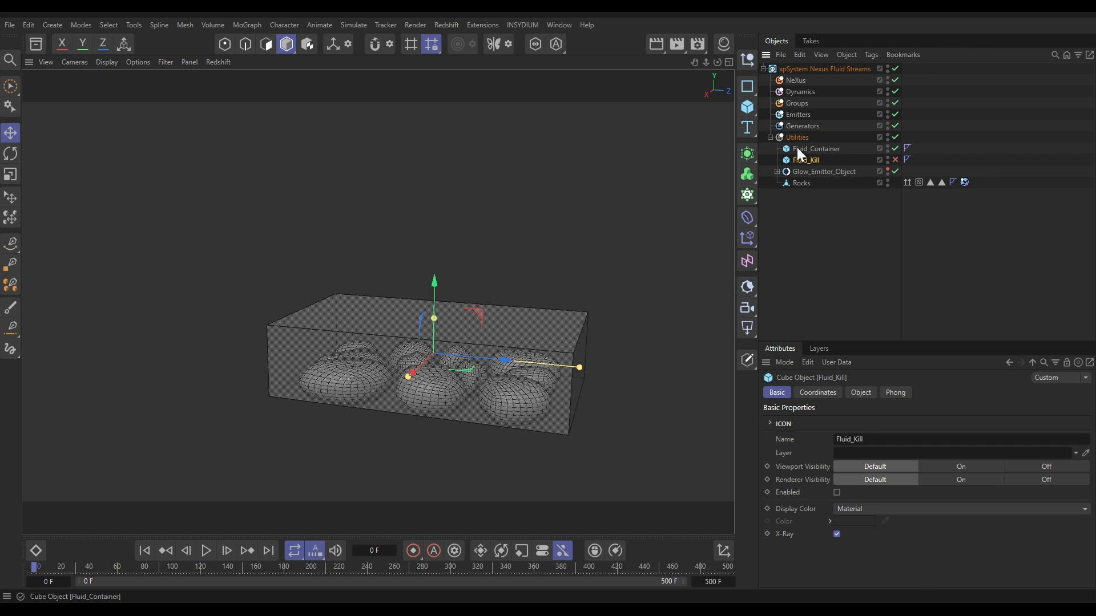
click(815, 149)
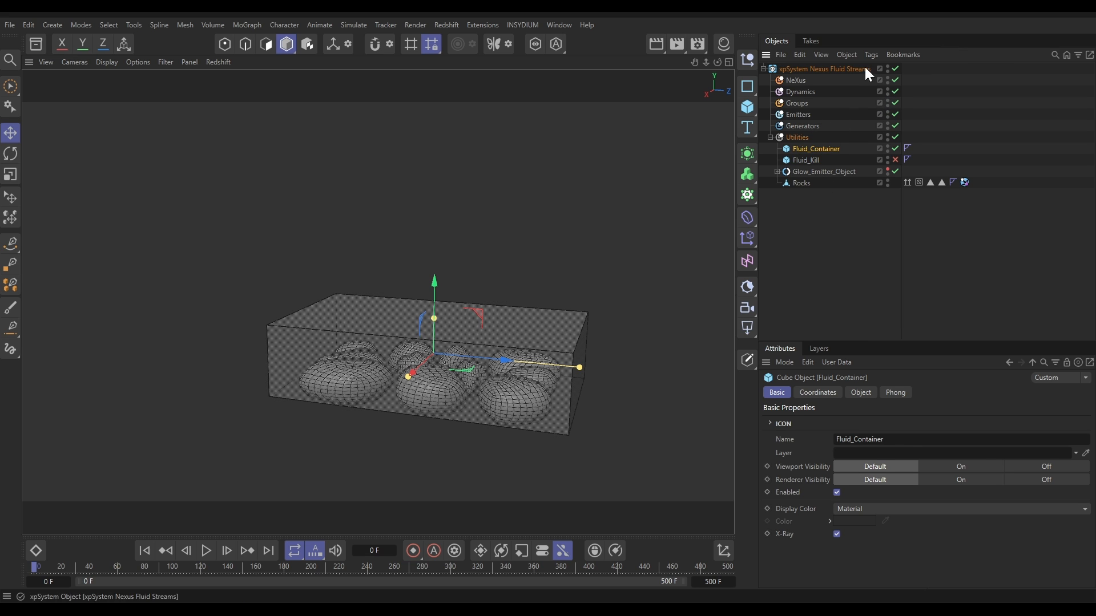
- Add an xpCollider tag to Fluid_Container and set its Normals to collide on the outside
click(870, 55)
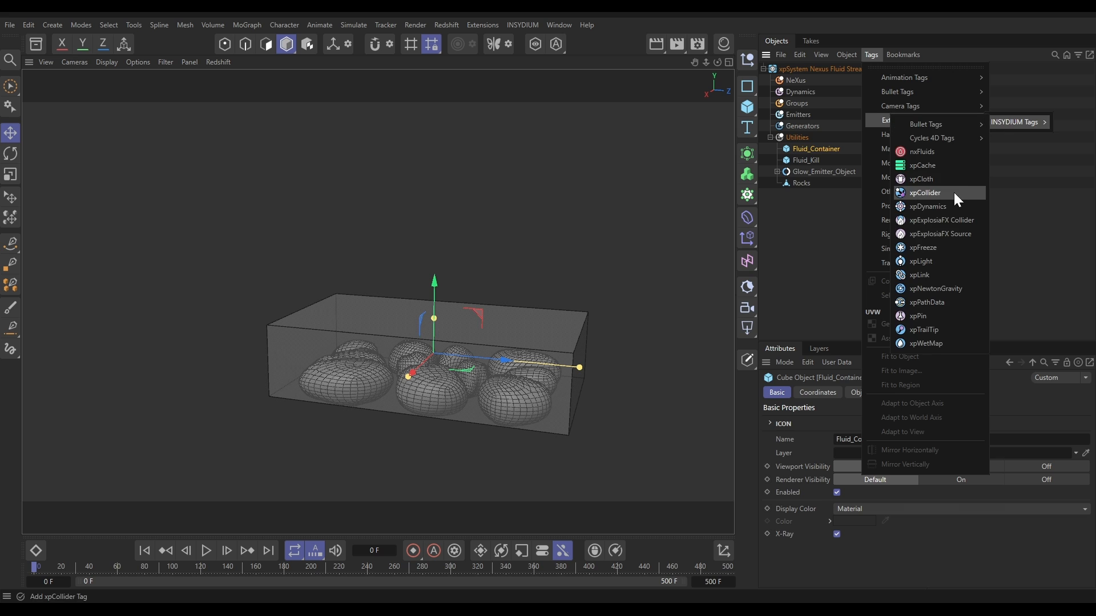
click(925, 193)
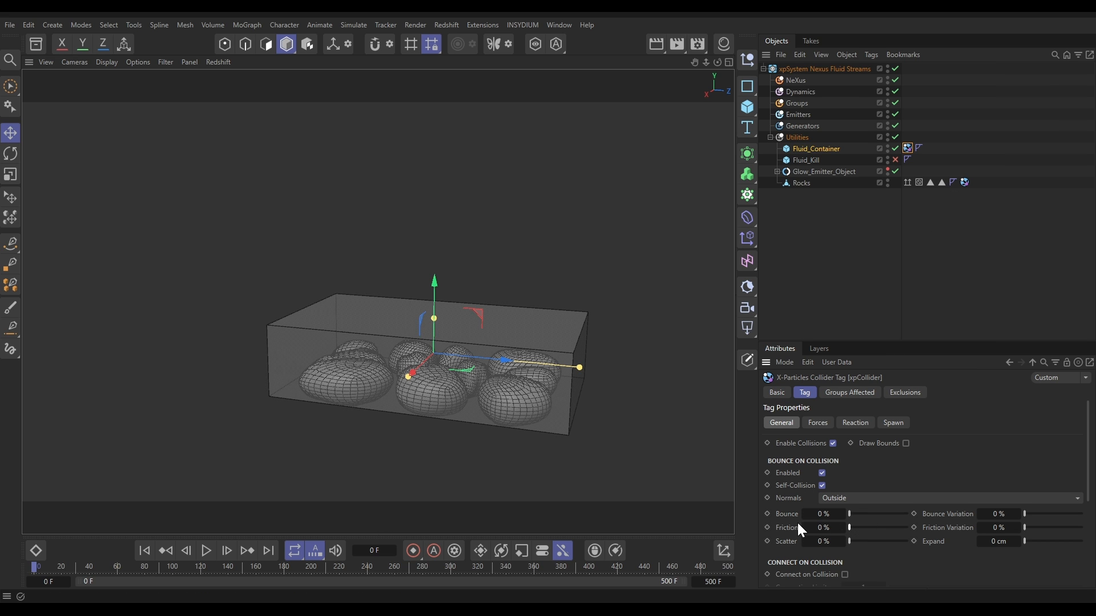
mouse_move(859, 510)
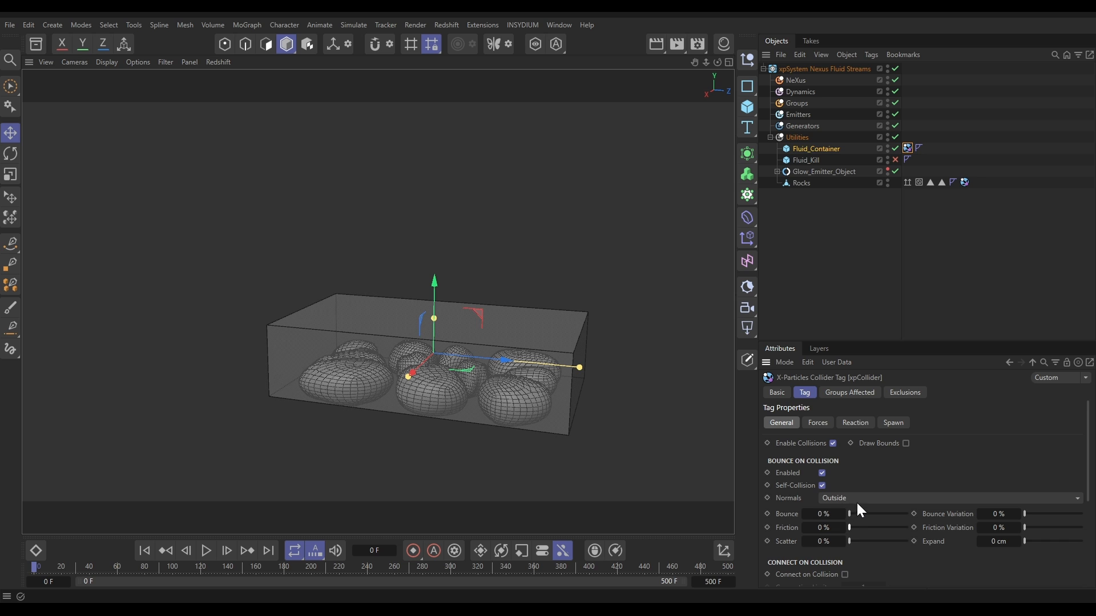
click(950, 498)
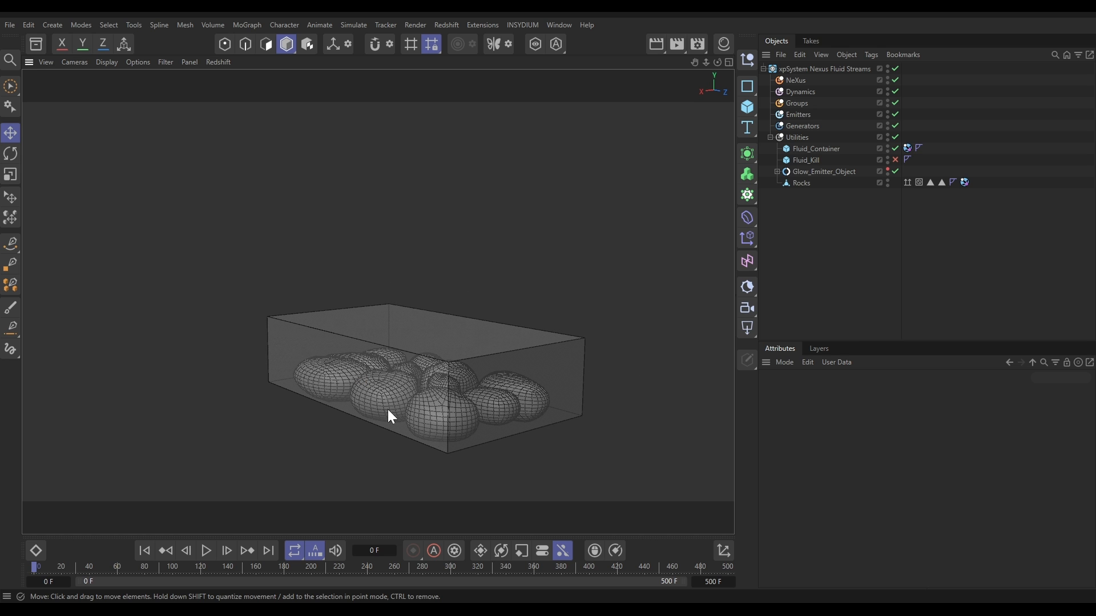
mouse_move(502, 396)
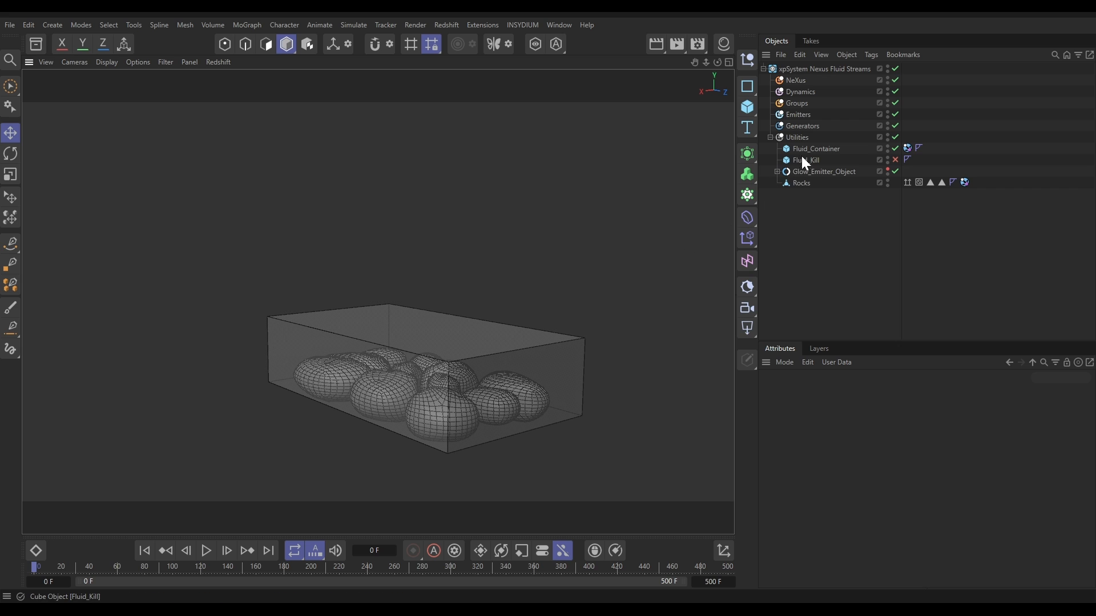
- Make Fluid_Container an editable polygon object, then deselect it
click(816, 149)
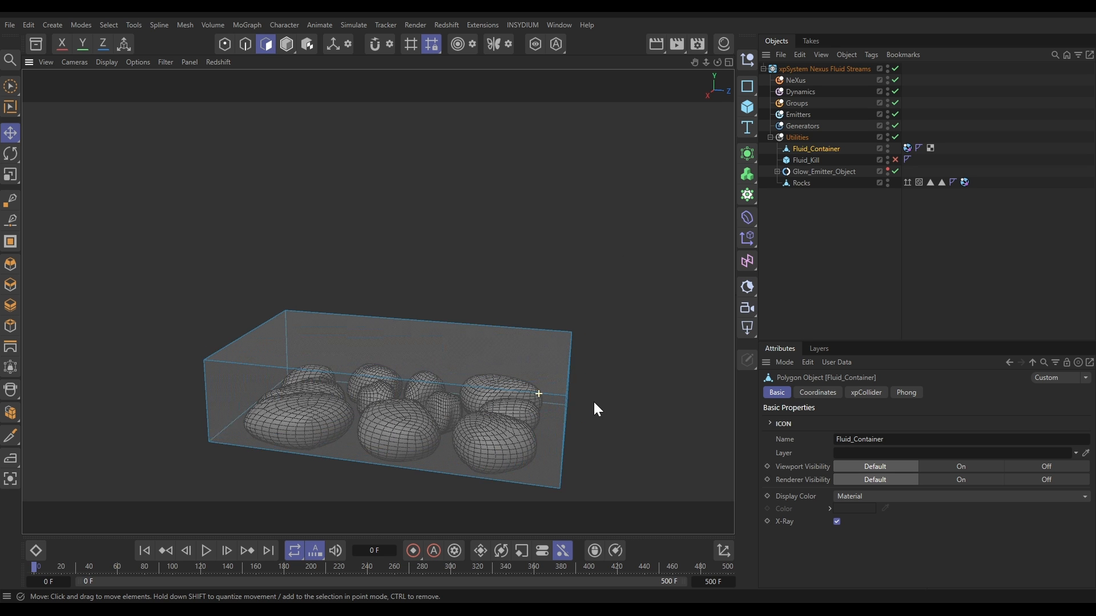
click(828, 241)
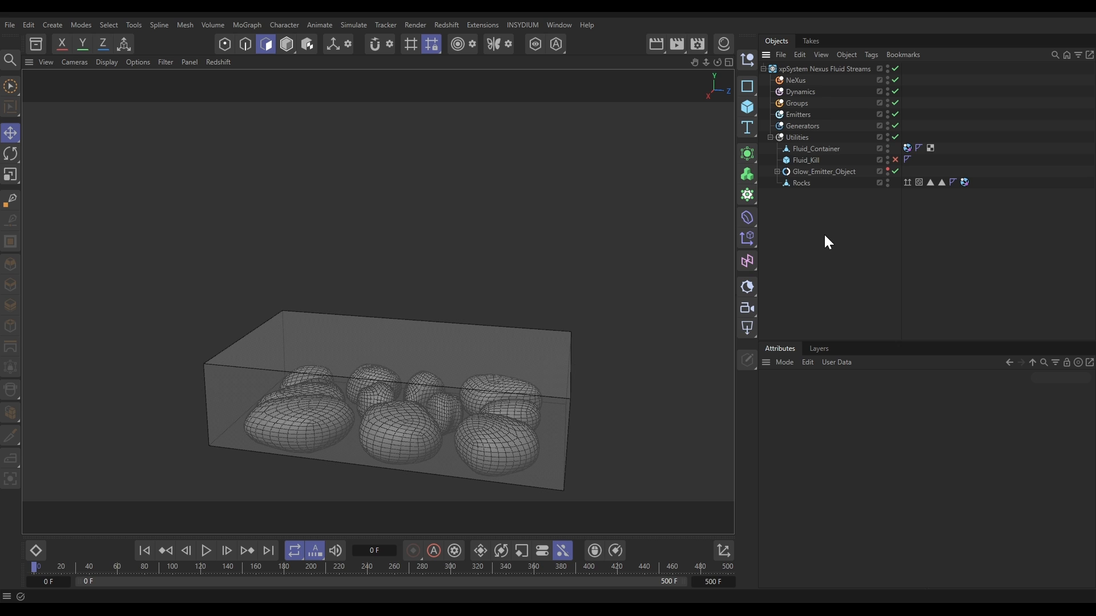
mouse_move(286, 44)
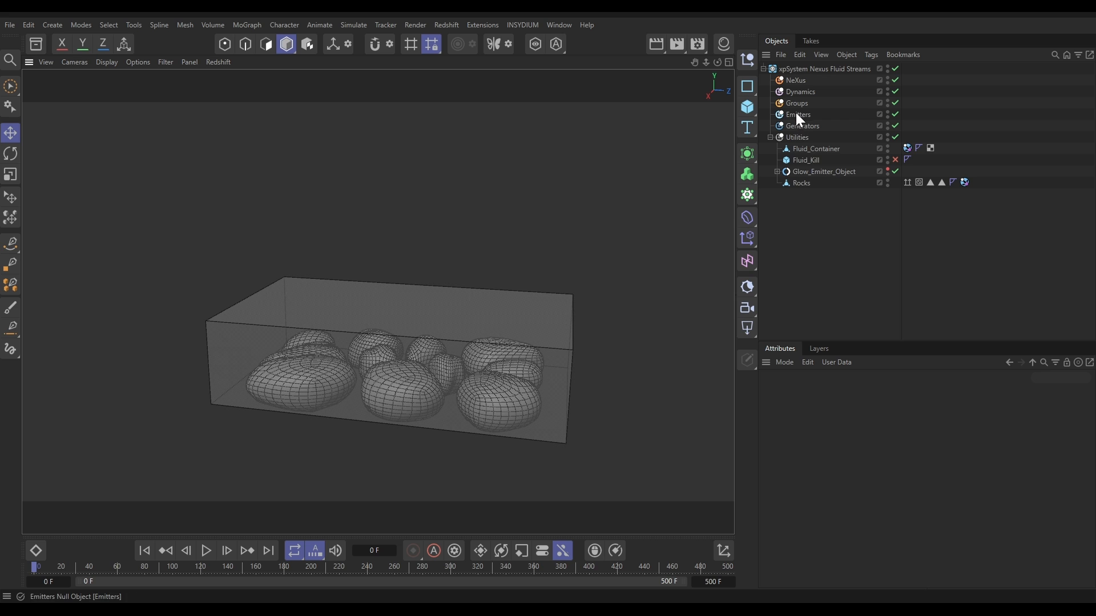
- Create an X-Particles emitter in the Emitters folder with a Box emitter shape
click(797, 115)
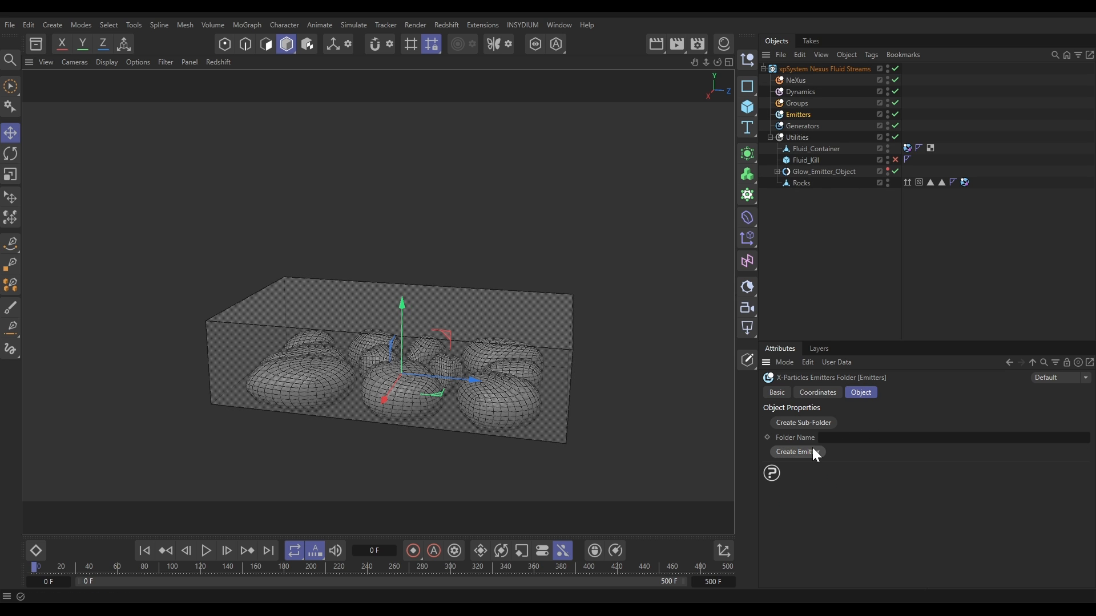
click(798, 452)
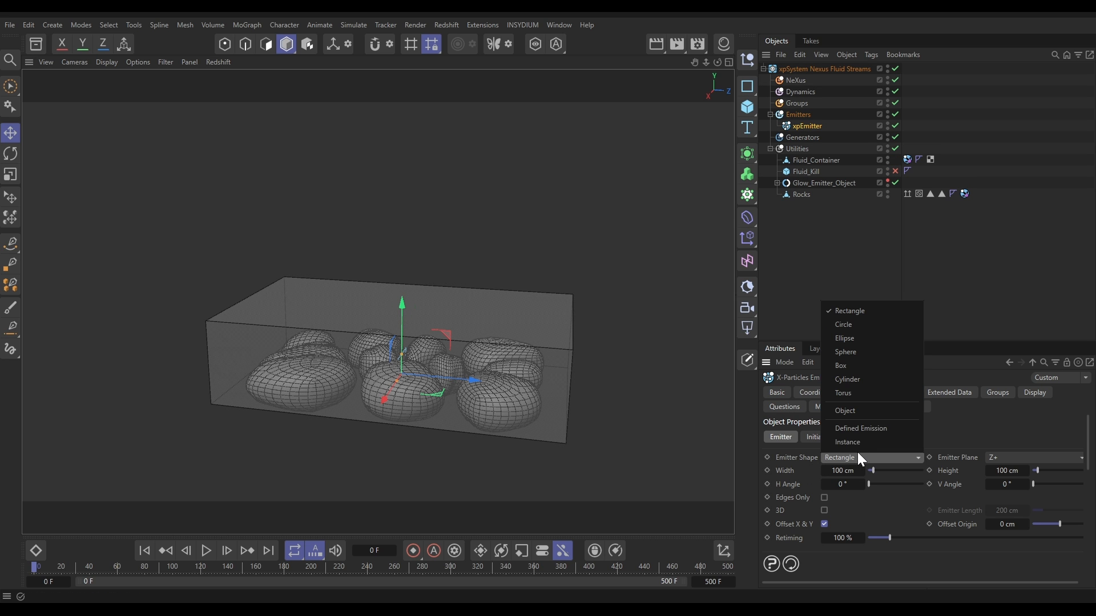
click(841, 366)
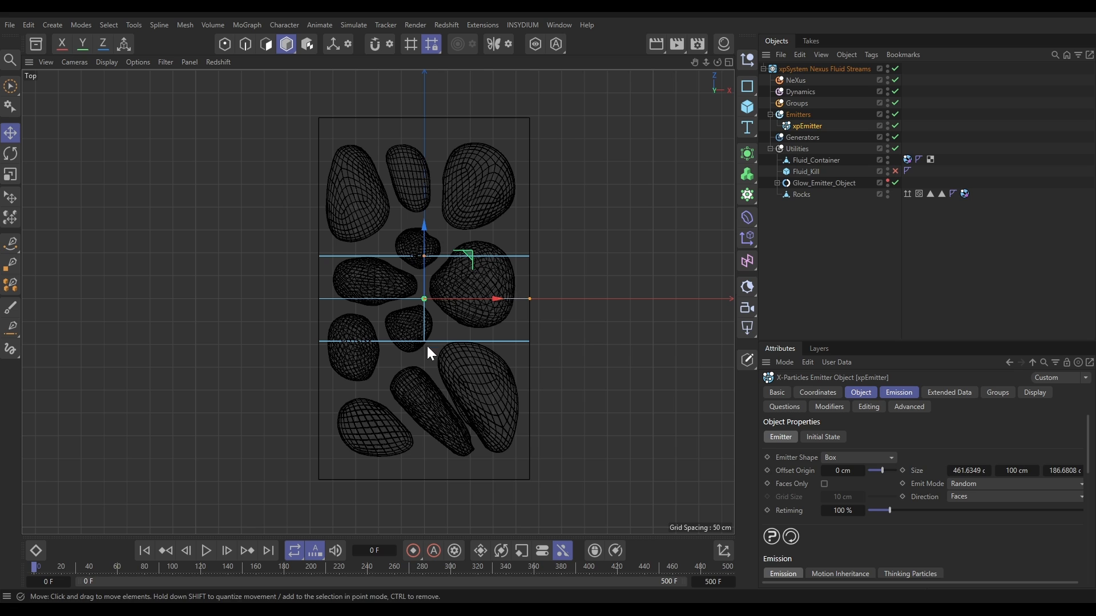
mouse_move(427, 261)
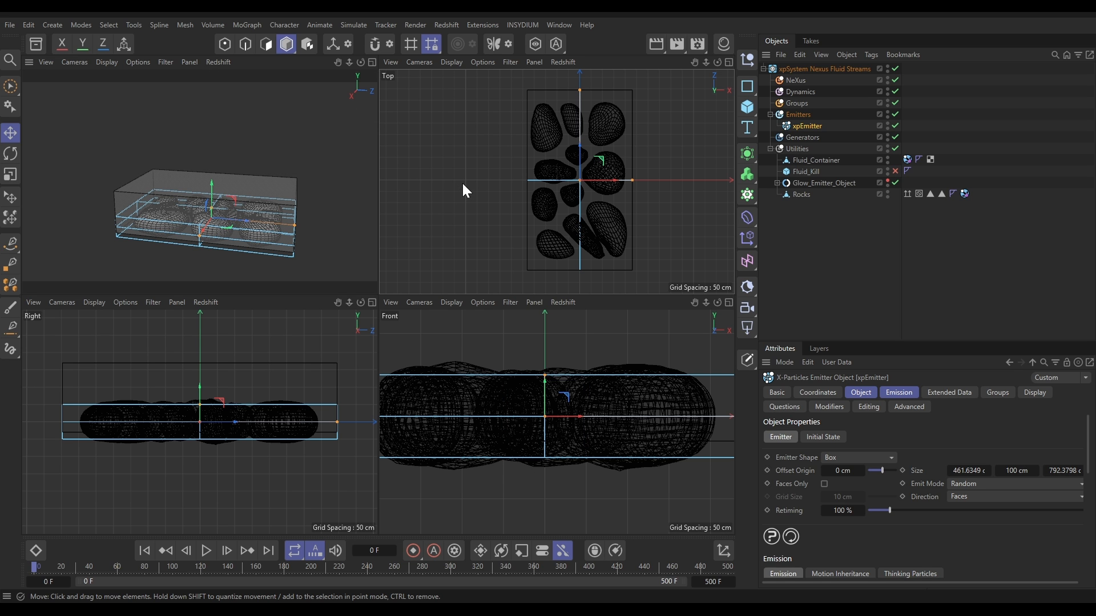
mouse_move(446, 299)
text(35)
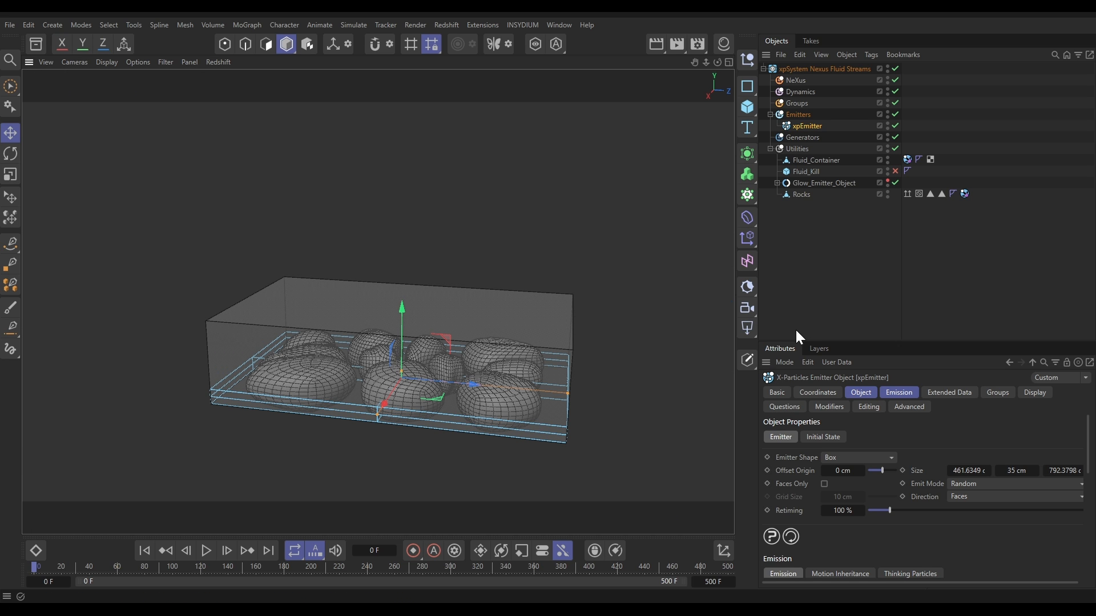
- Set the emitter's emission to a single Shot arranged in a hexagonal pattern
click(899, 392)
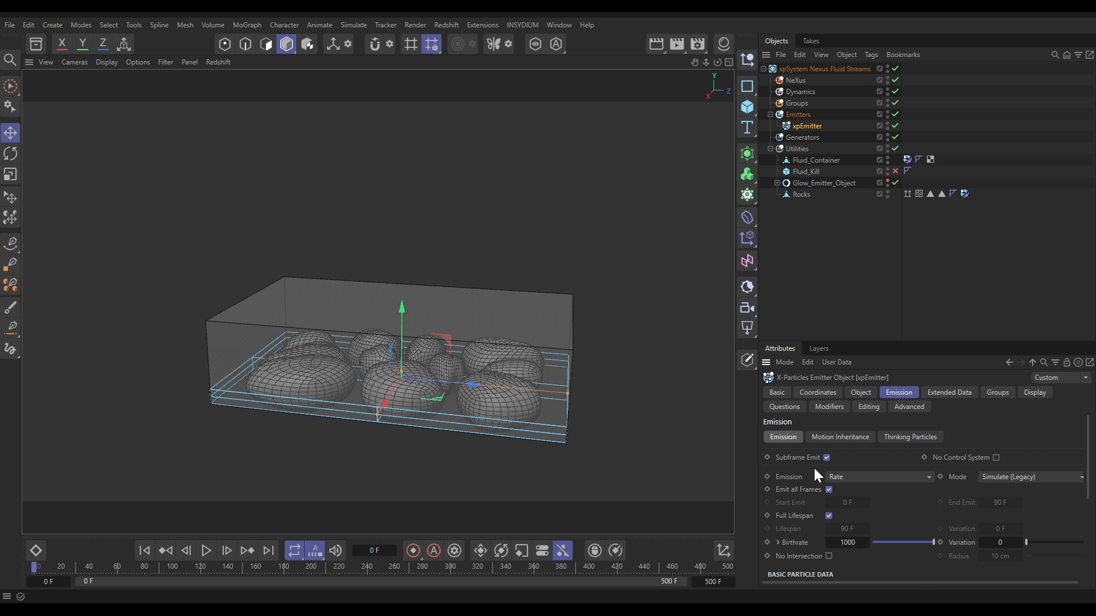
click(877, 476)
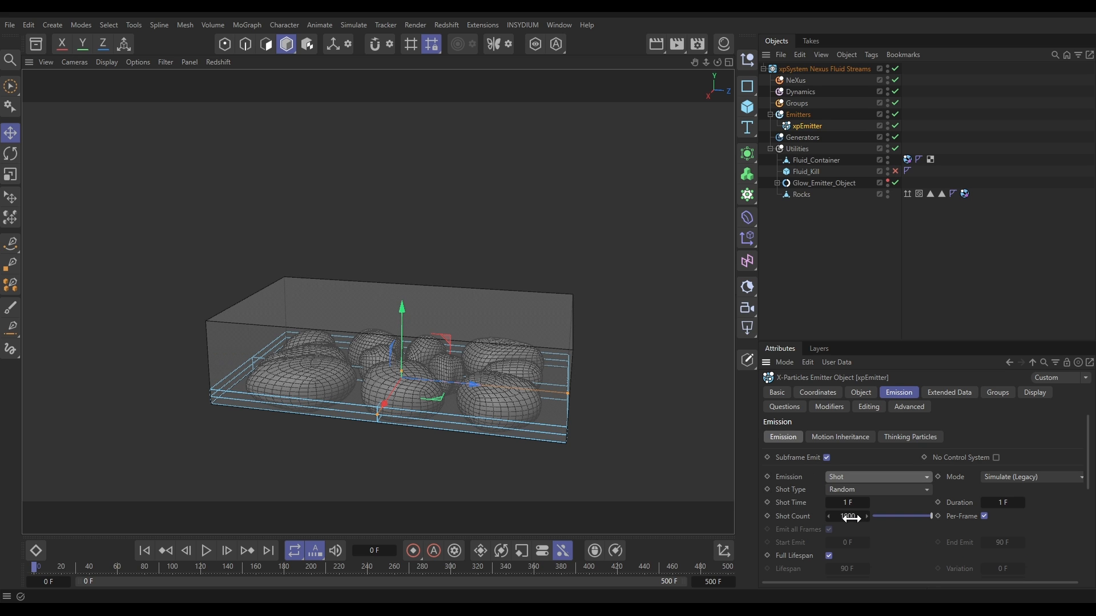
click(877, 489)
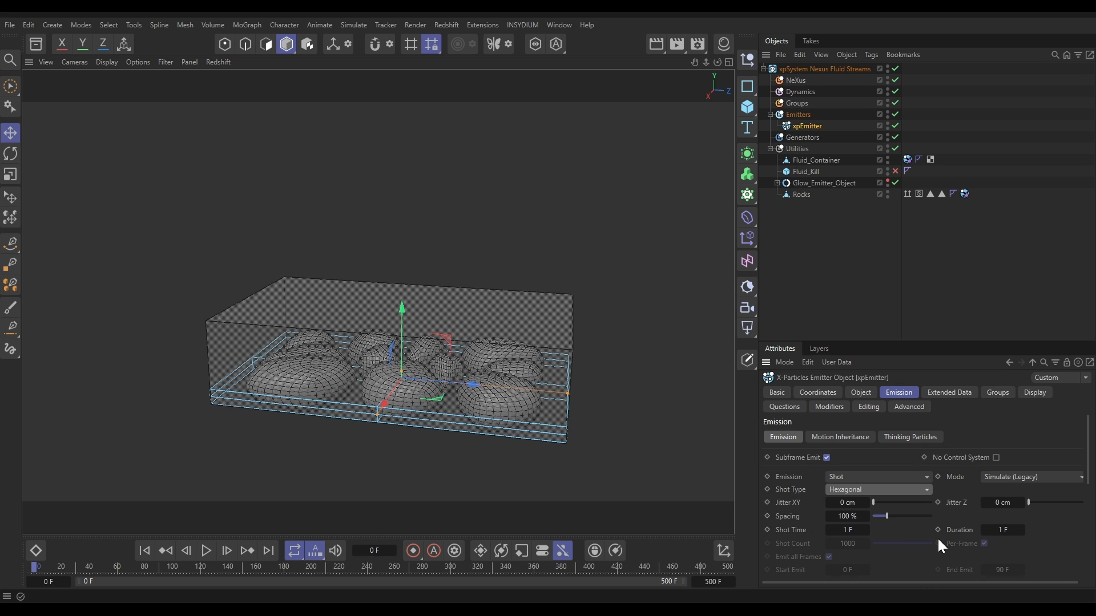
scroll(down, 3)
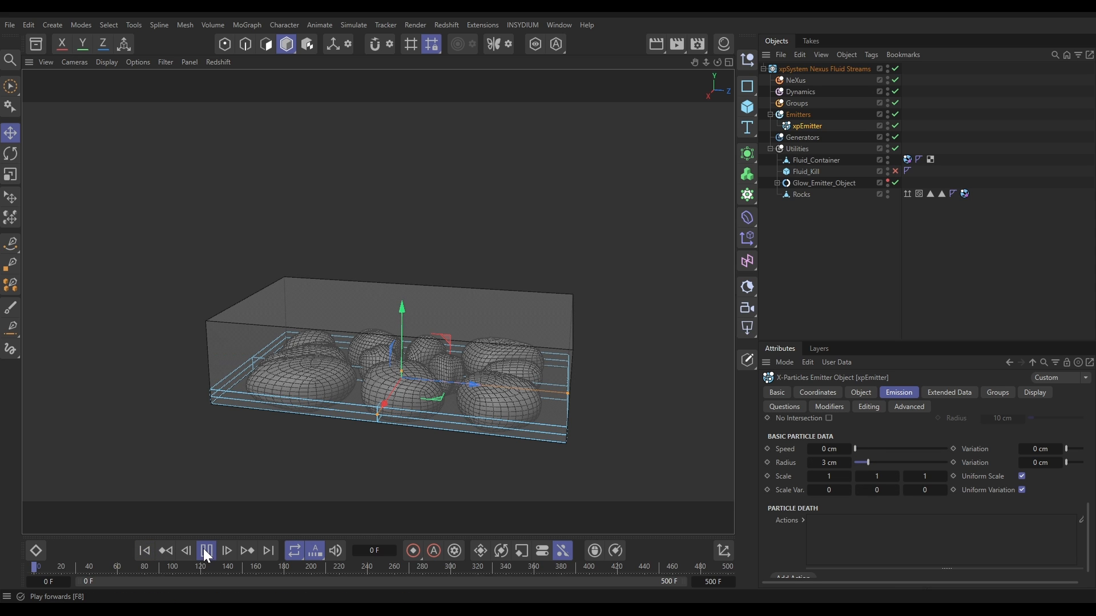
- Play the simulation to preview the particle layer filling the floor, then pause it
click(205, 551)
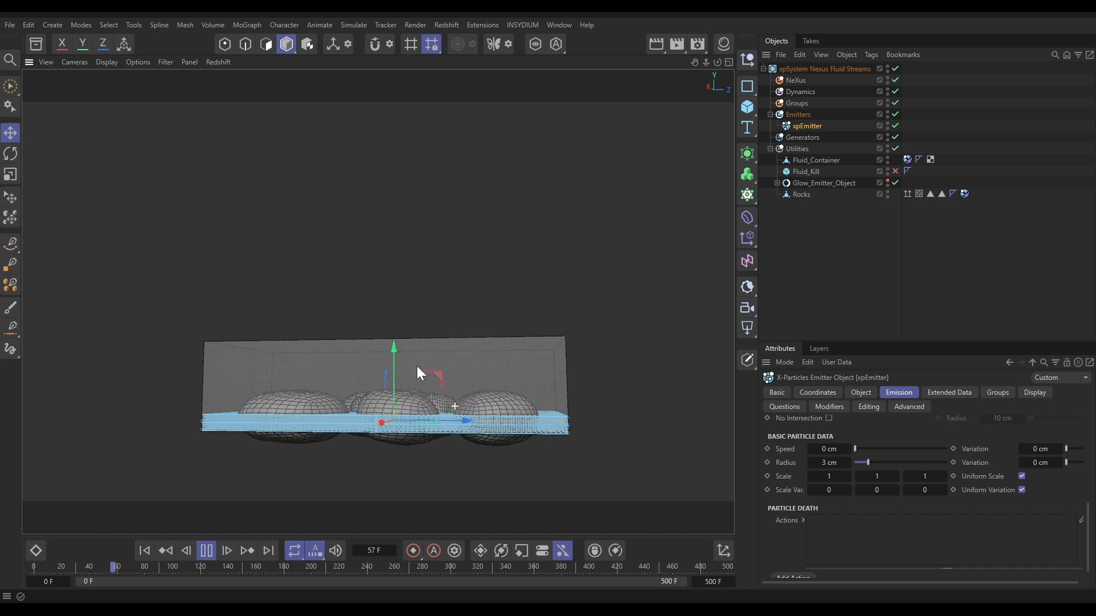
click(246, 554)
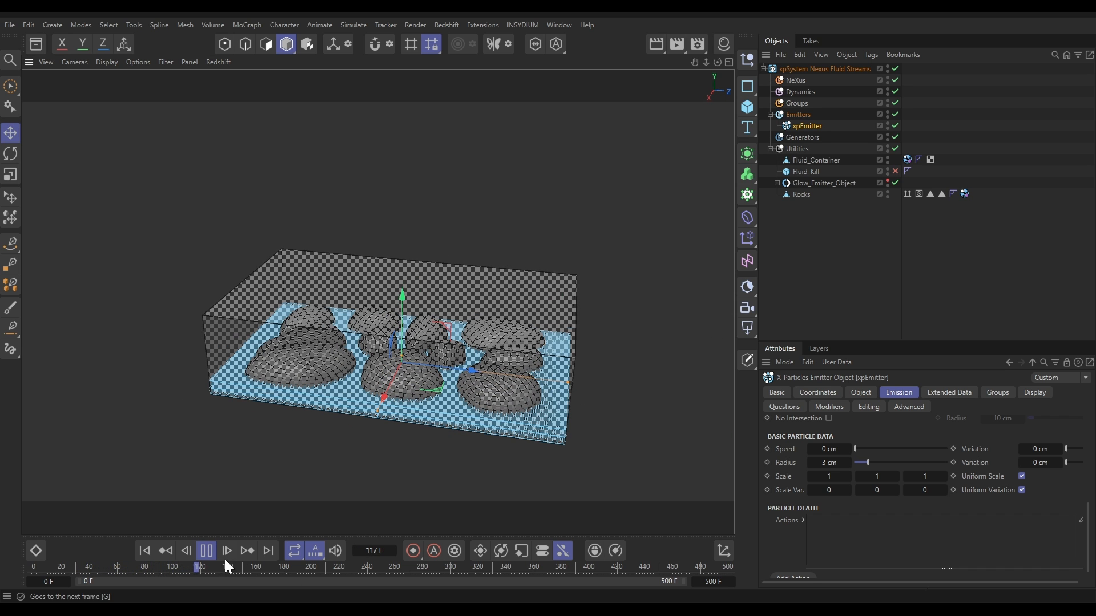
click(206, 551)
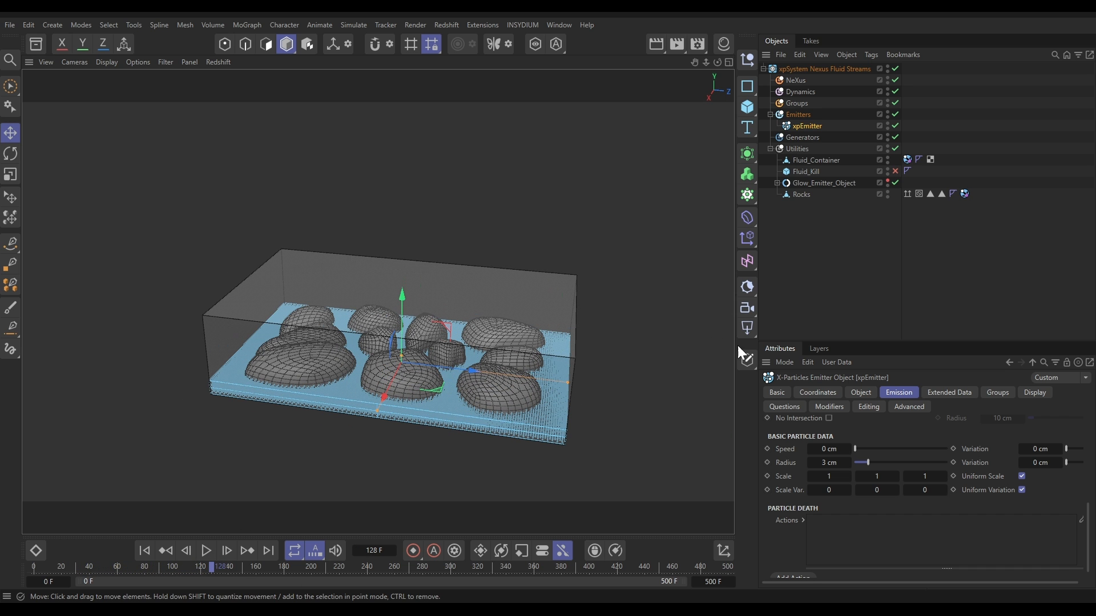
- Add nxFluids and nxGravity modifiers to the NeXus folder, keeping SPH liquid solving
click(795, 80)
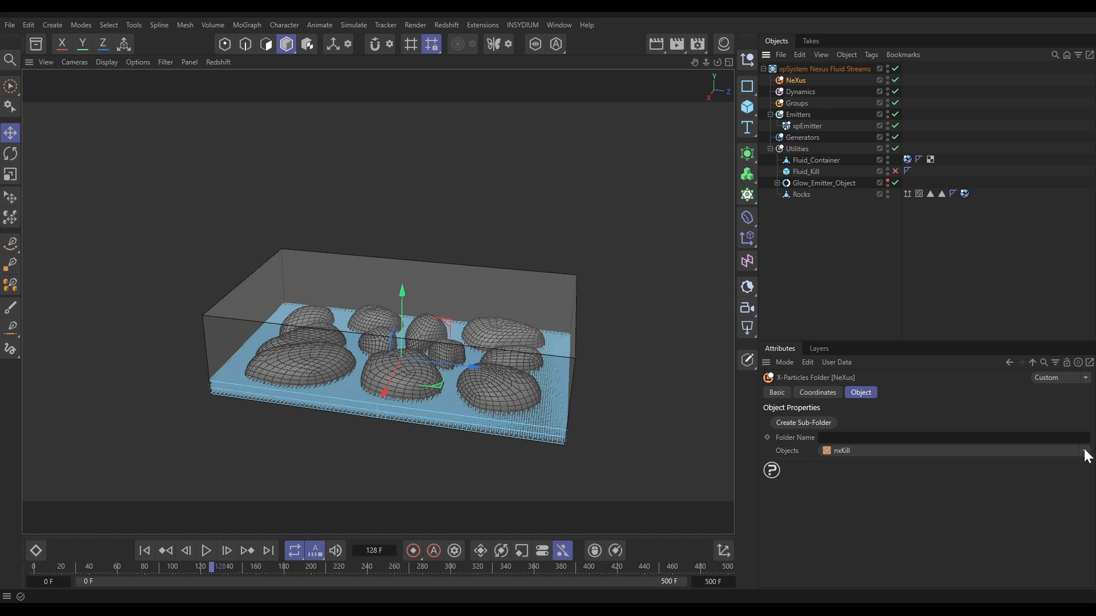
click(1085, 451)
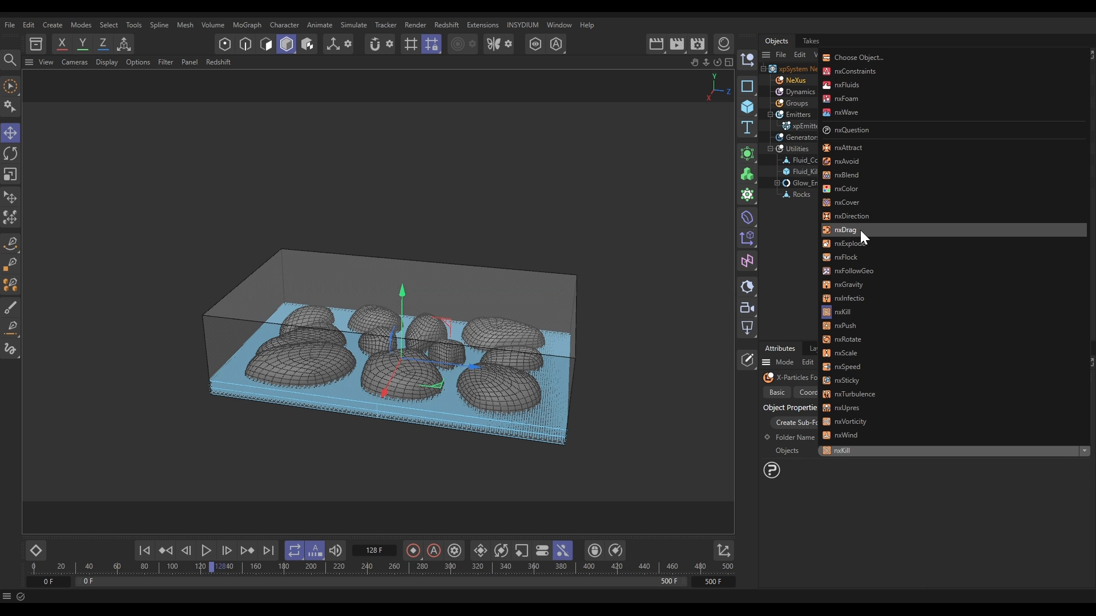
click(849, 284)
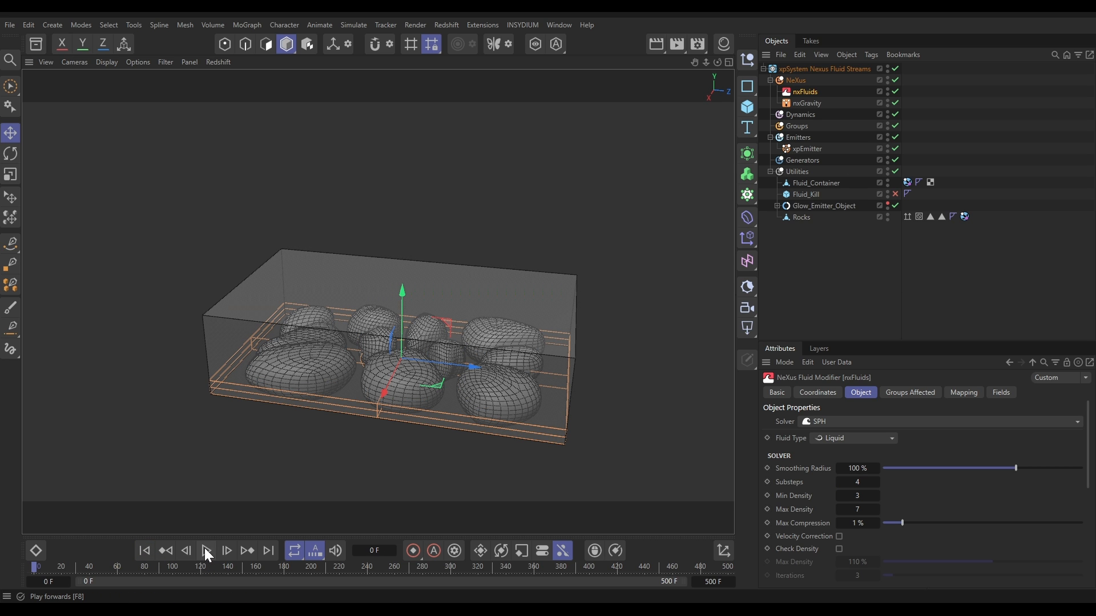
- Play the simulation so the liquid spreads among the rocks and spills off the edge
click(205, 550)
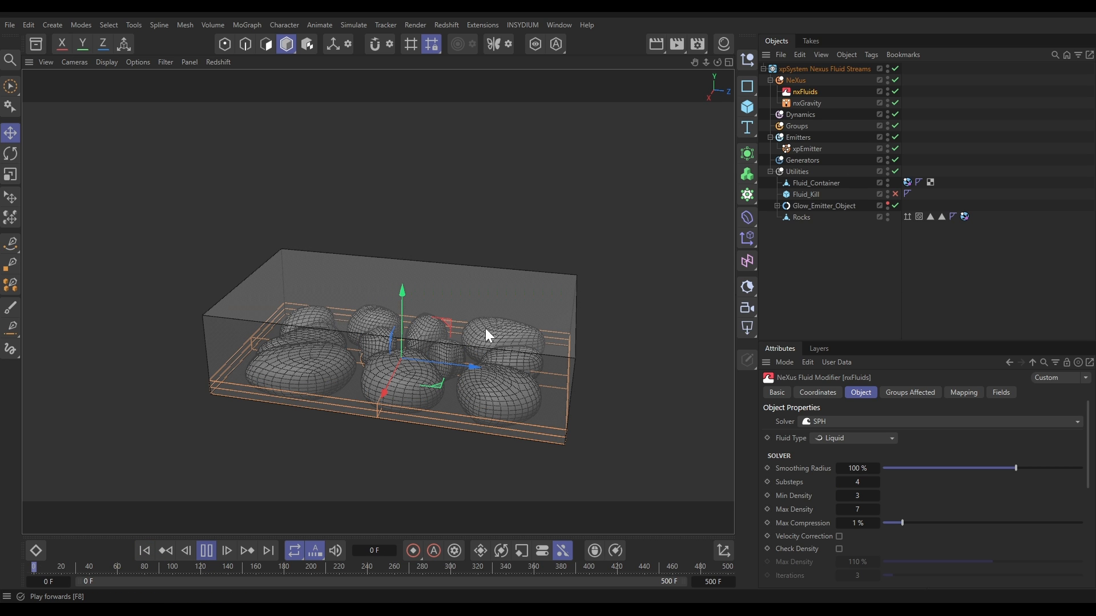
click(205, 551)
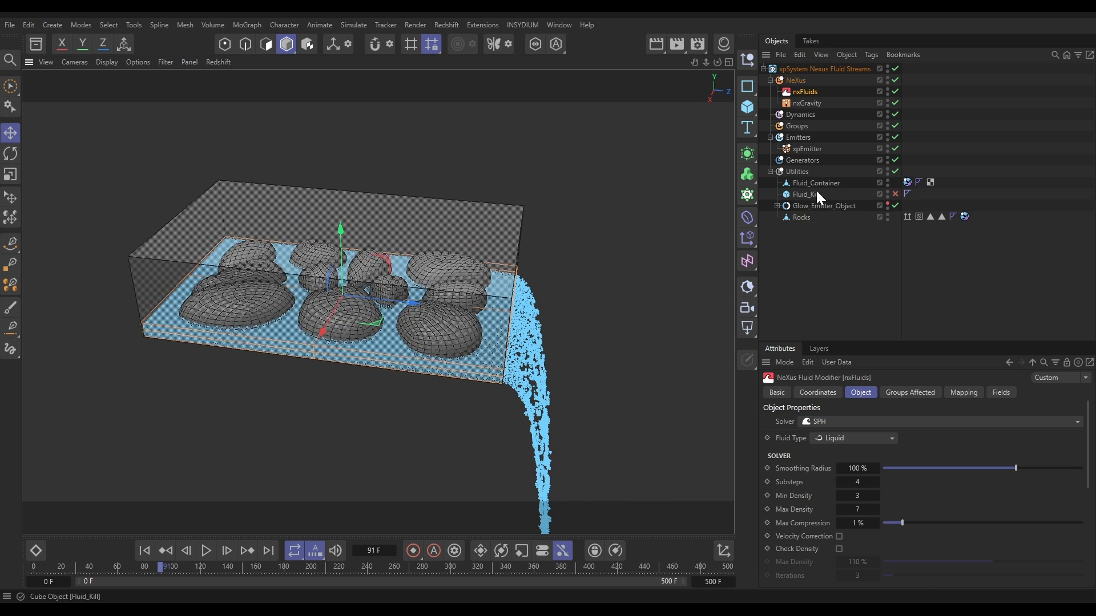
mouse_move(810, 199)
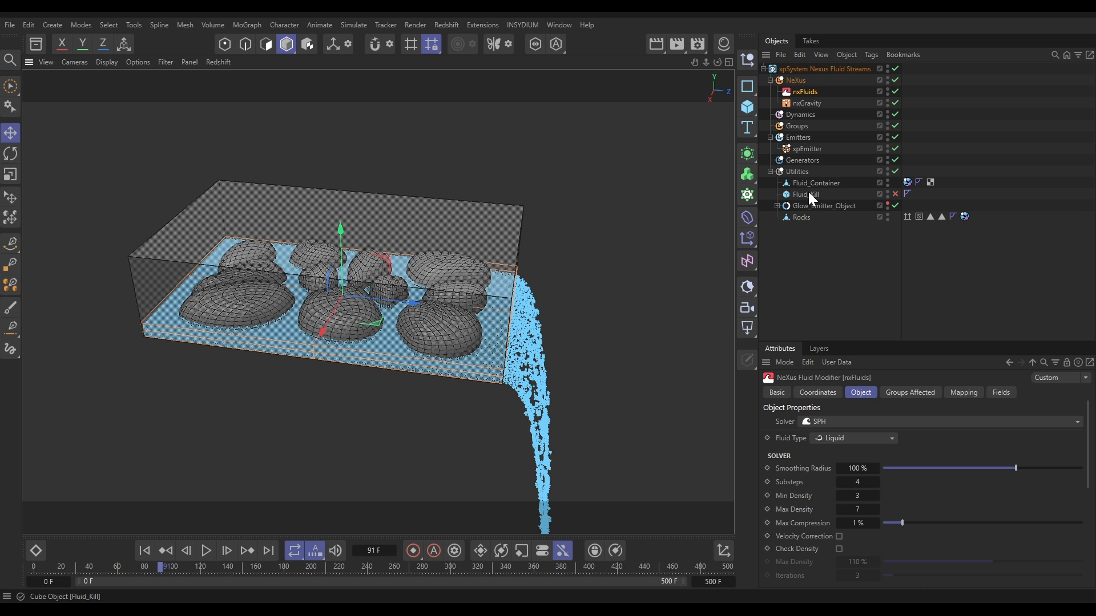
- Add an nxKill modifier with Volume set to Objects using Fluid_Kill
click(794, 81)
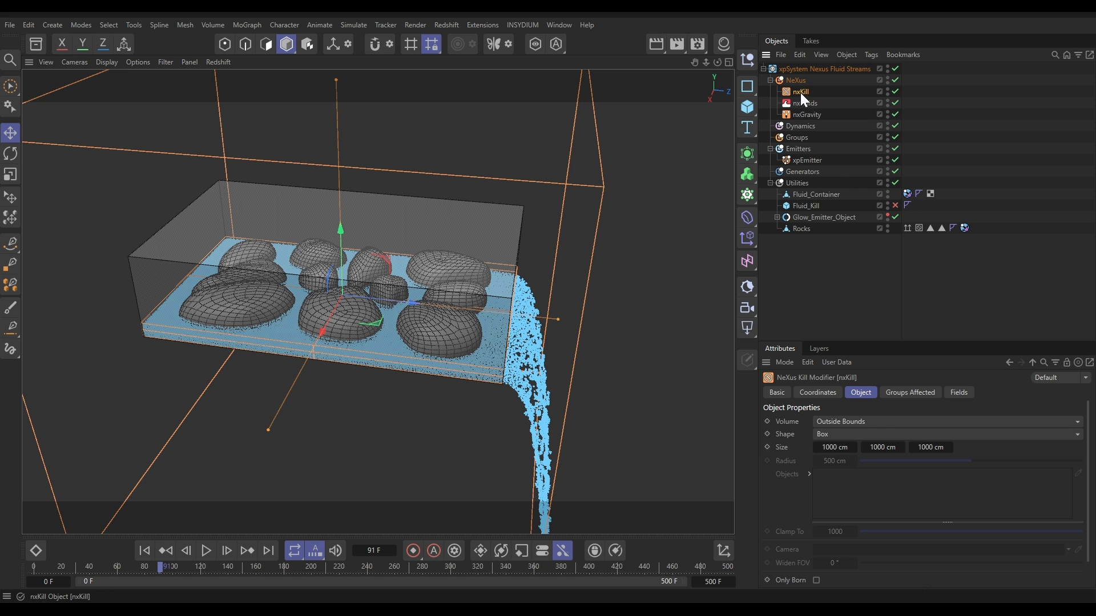
click(946, 421)
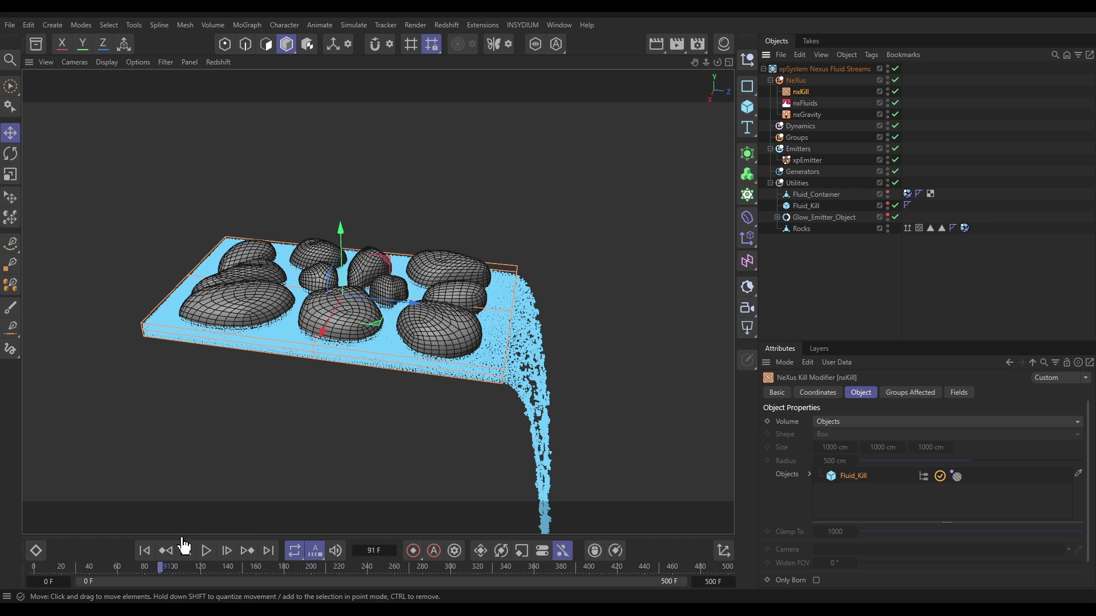
- Rewind and replay the simulation to confirm escaping particles are removed, then stop
click(205, 551)
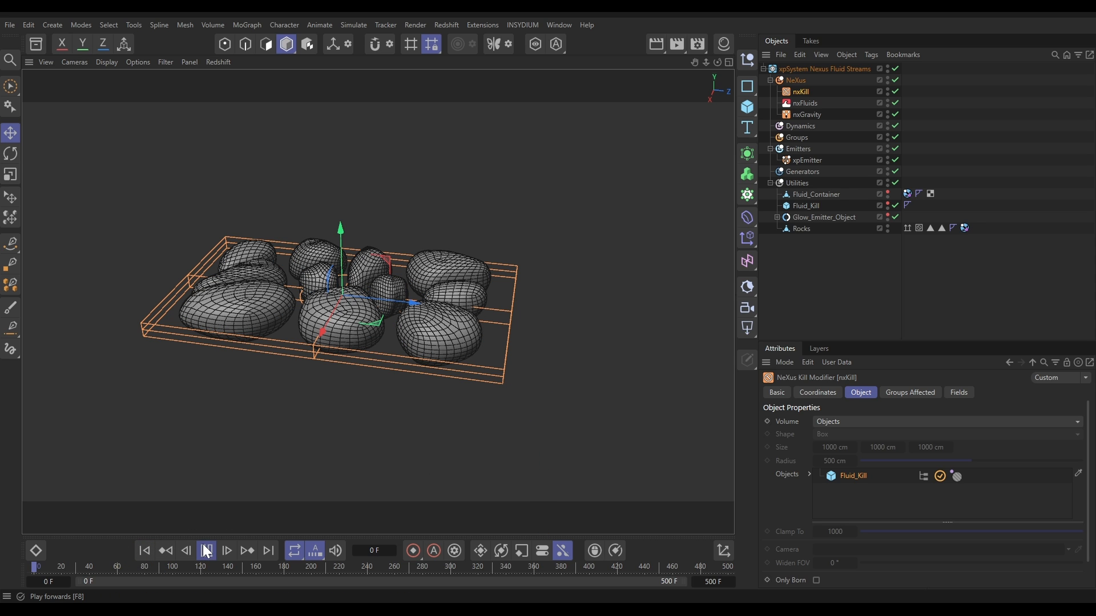
click(205, 551)
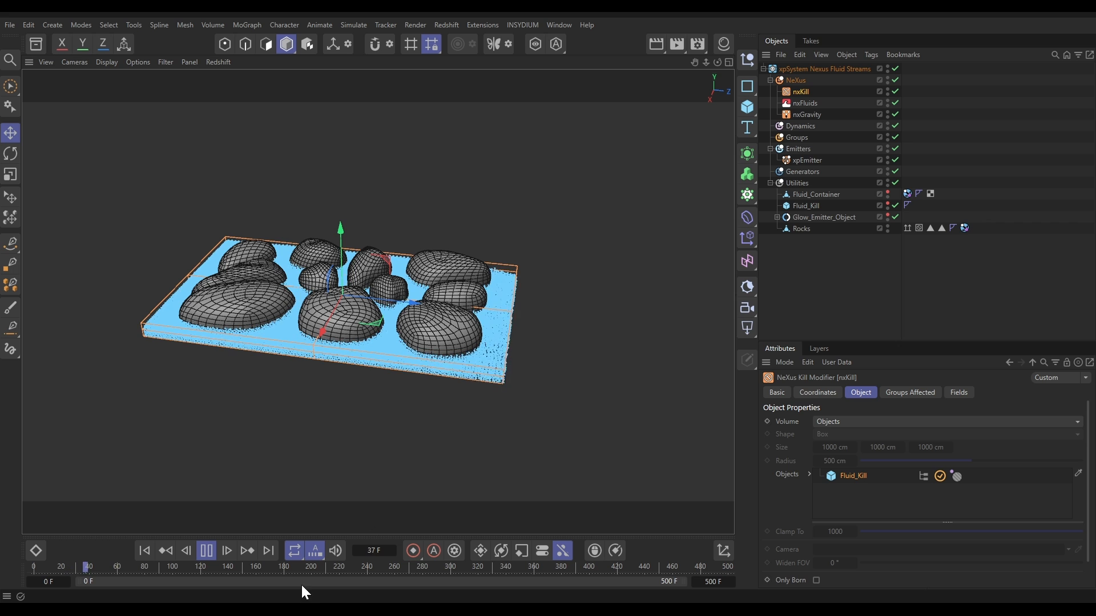
click(205, 551)
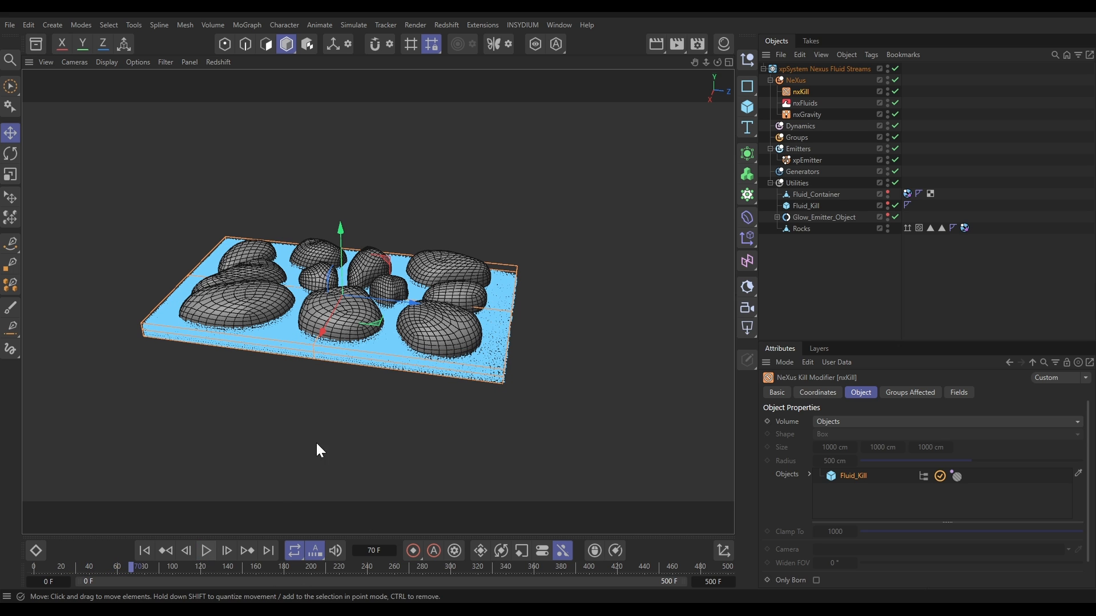
mouse_move(816, 229)
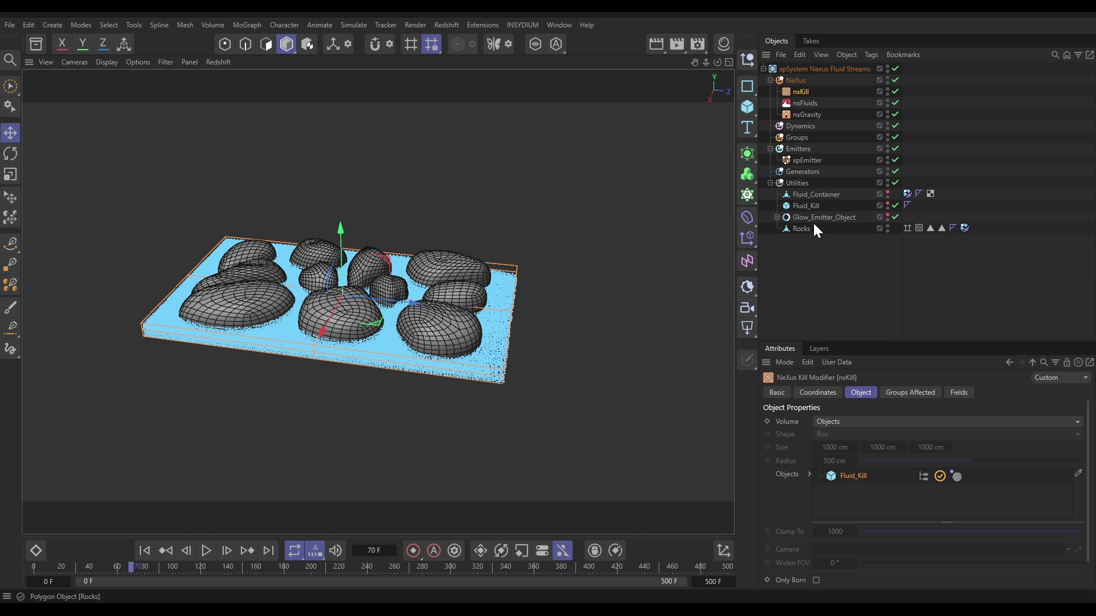
- Set xpEmitter's display Color Mode to Gradient (Parameter) driven by Speed
click(806, 160)
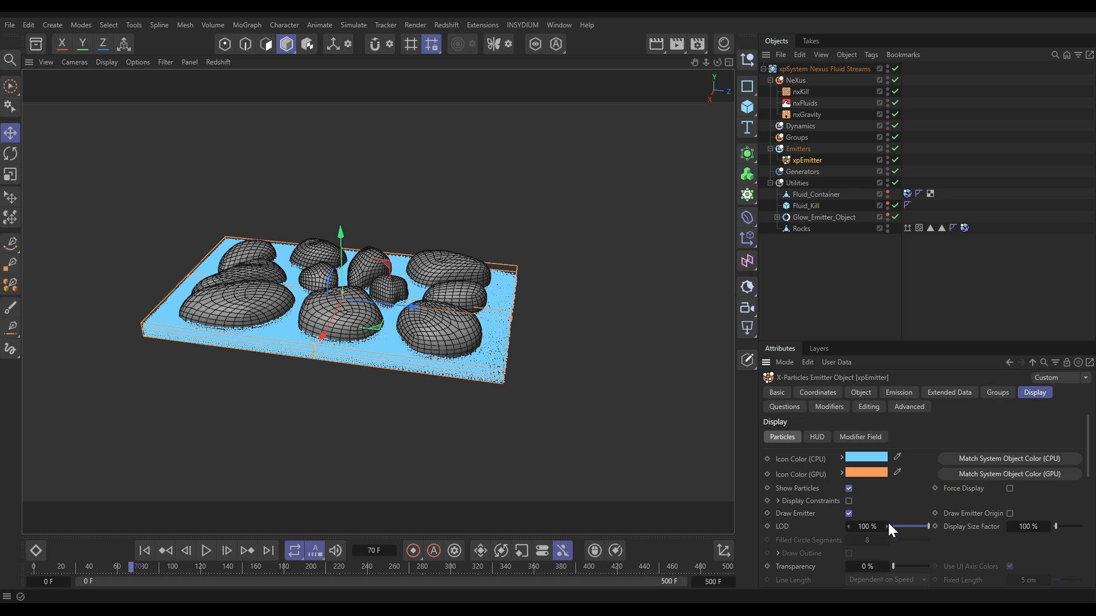
click(964, 483)
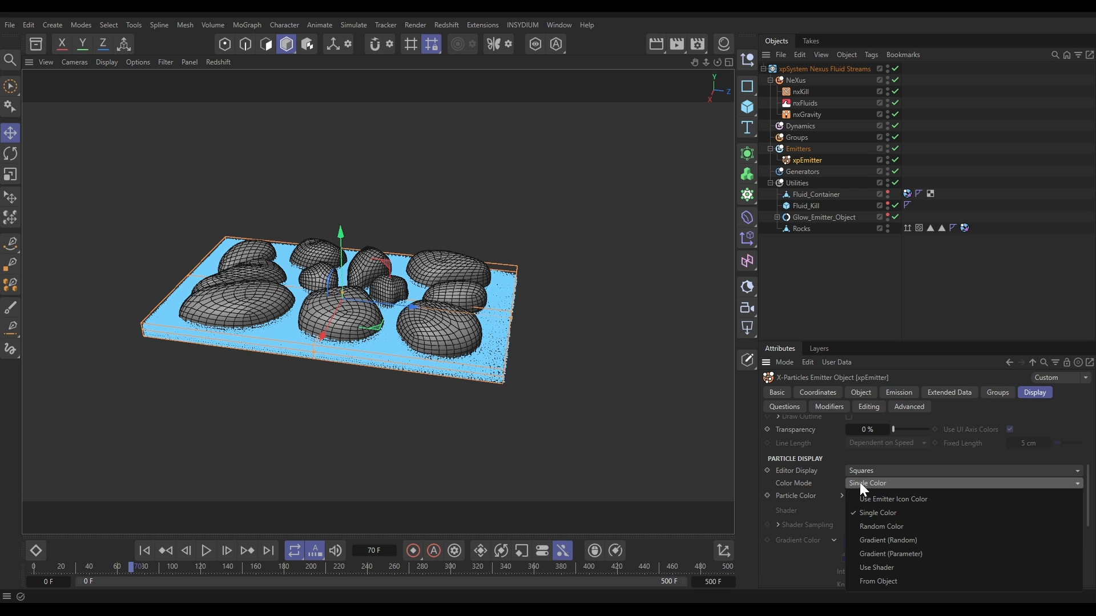
click(889, 554)
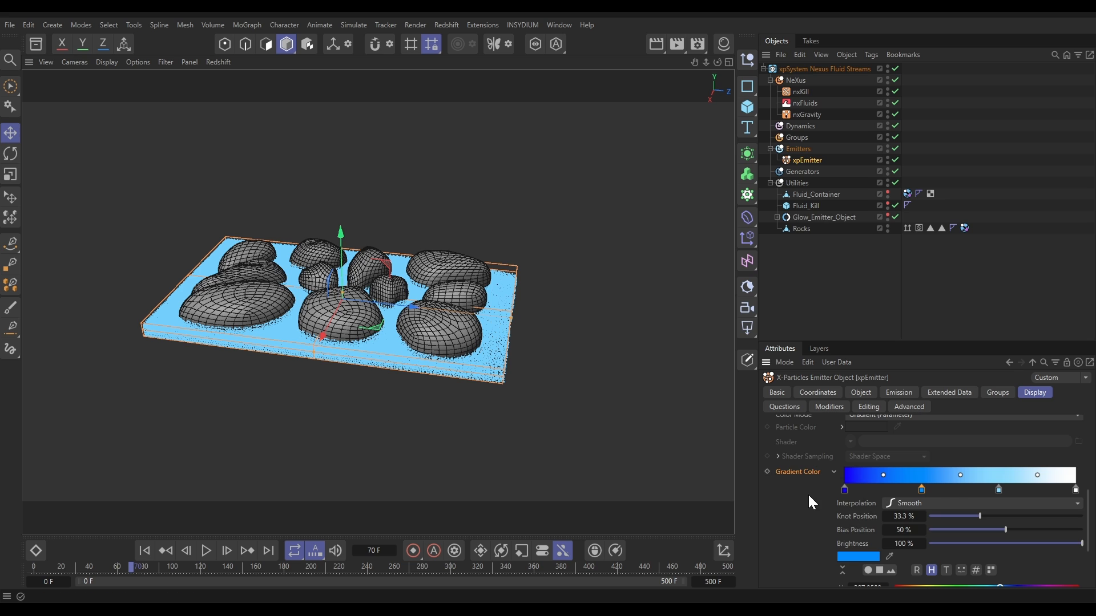
scroll(down, 3)
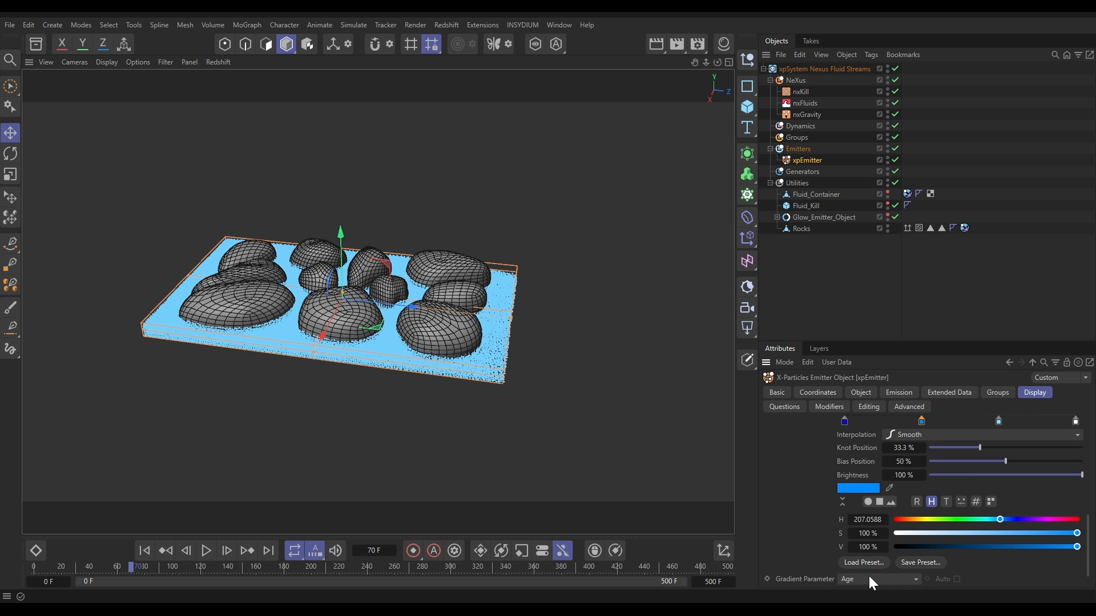
click(878, 578)
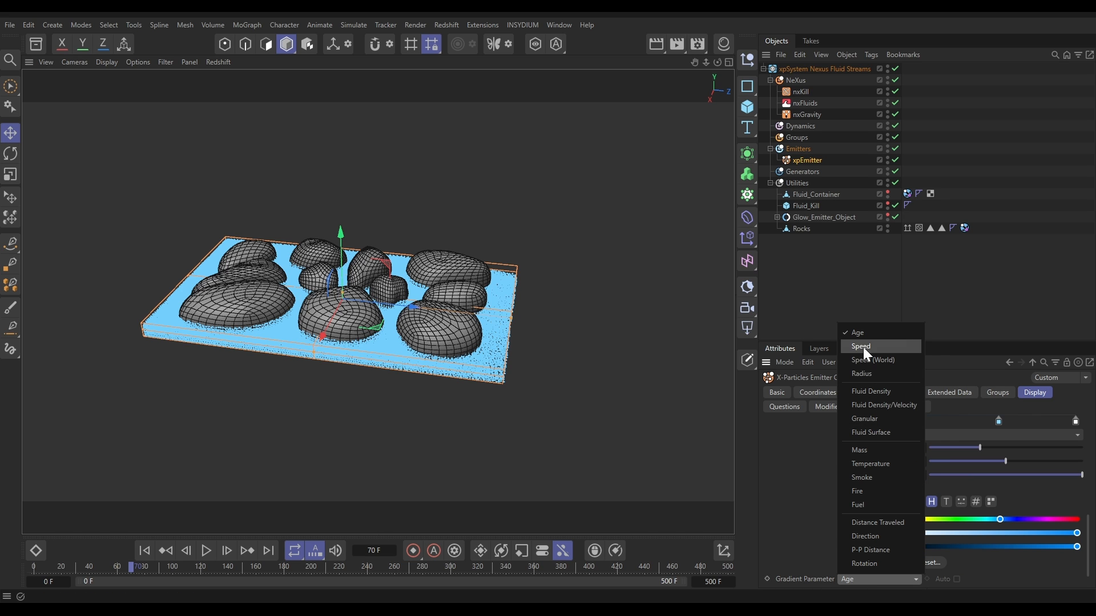
click(860, 346)
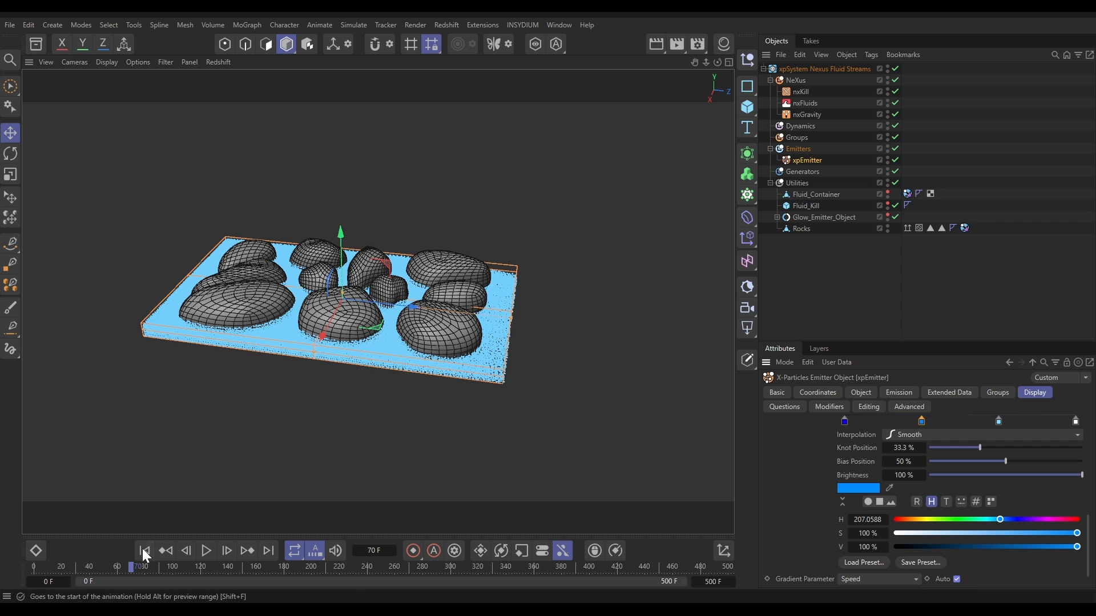
- Rewind and replay to see the speed-based blue-to-white particle colouring
click(205, 551)
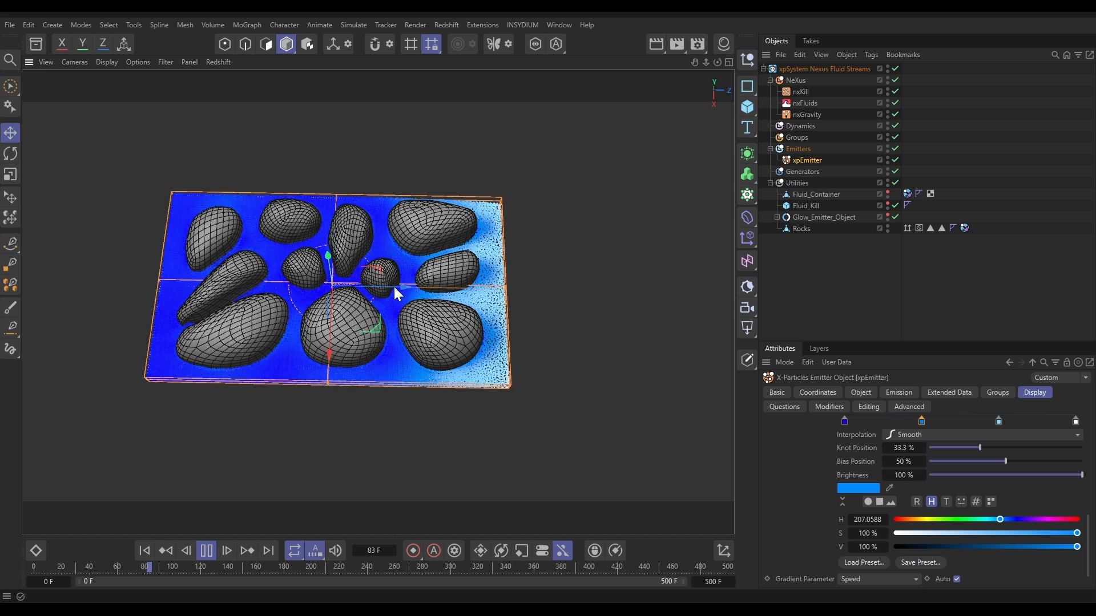
click(227, 551)
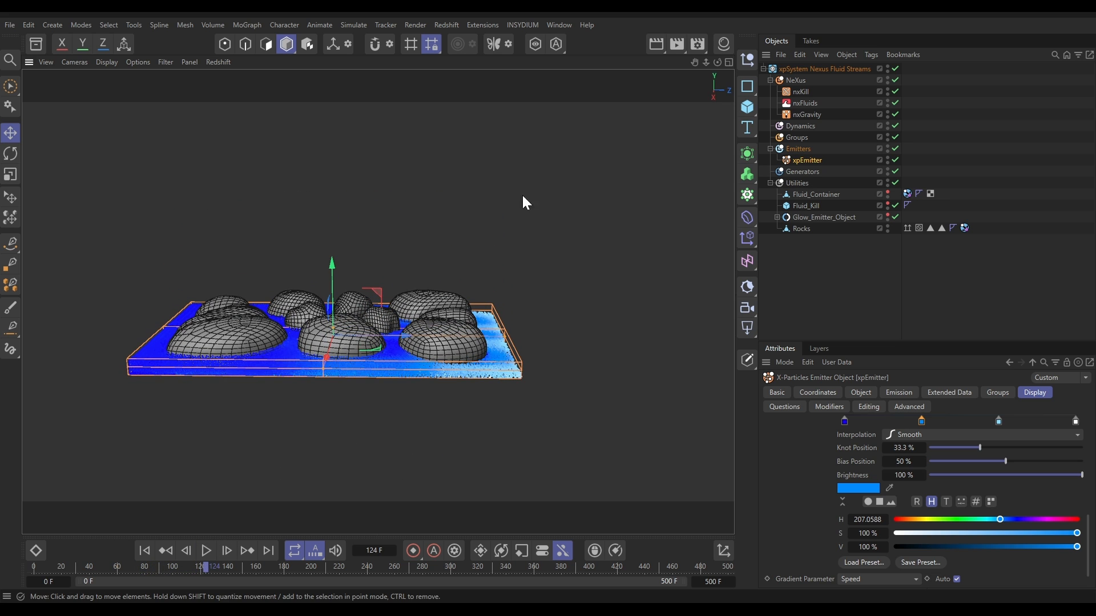
- Rotate nxGravity to pull at an angle and replay so liquid streams between the rocks
click(807, 115)
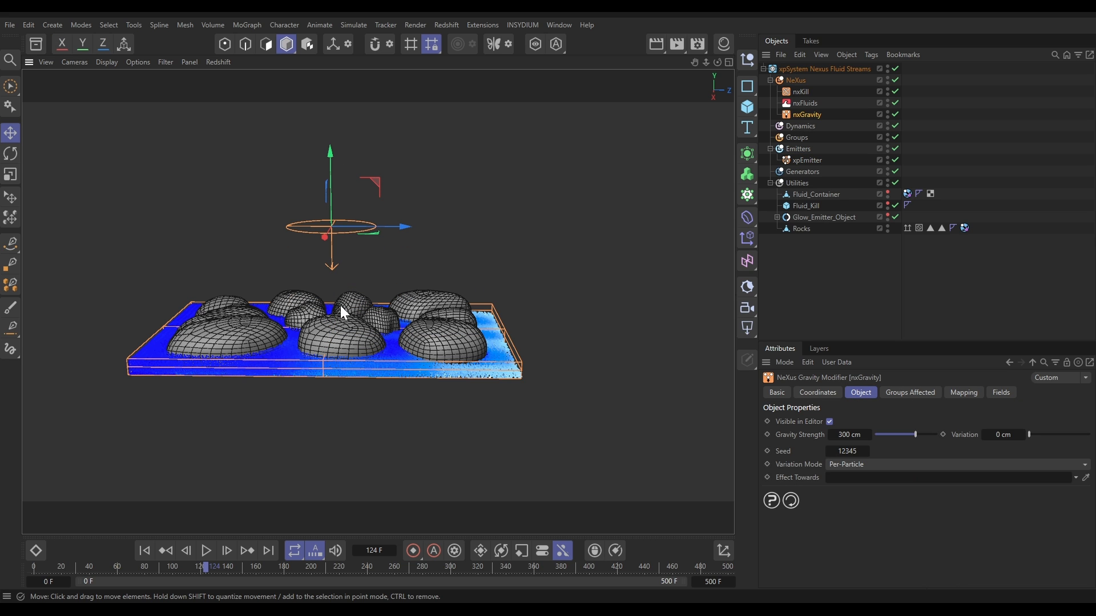
click(10, 154)
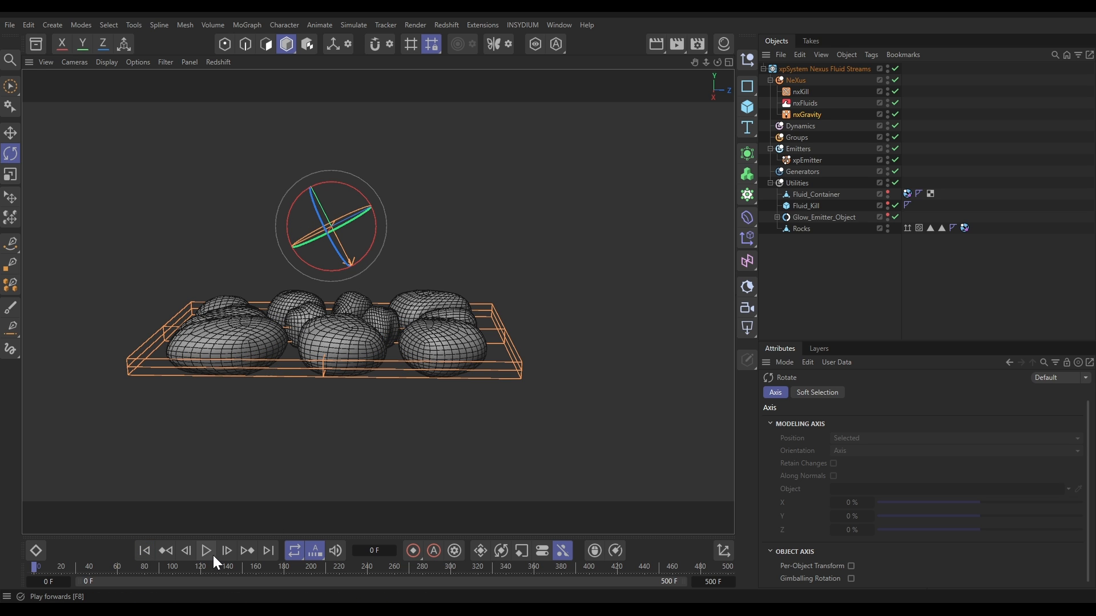
click(206, 551)
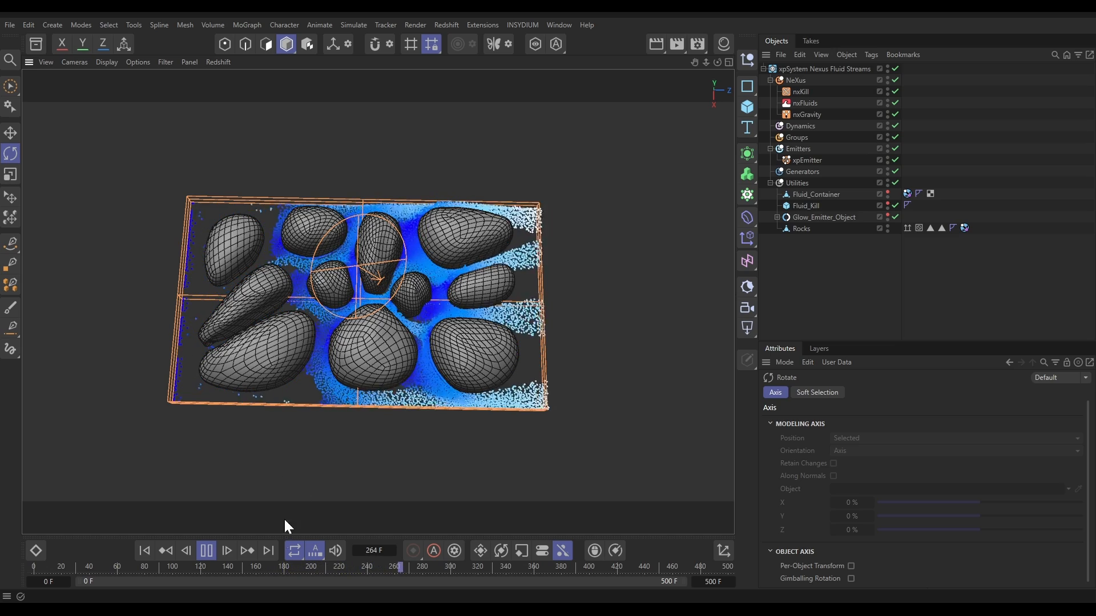
click(205, 550)
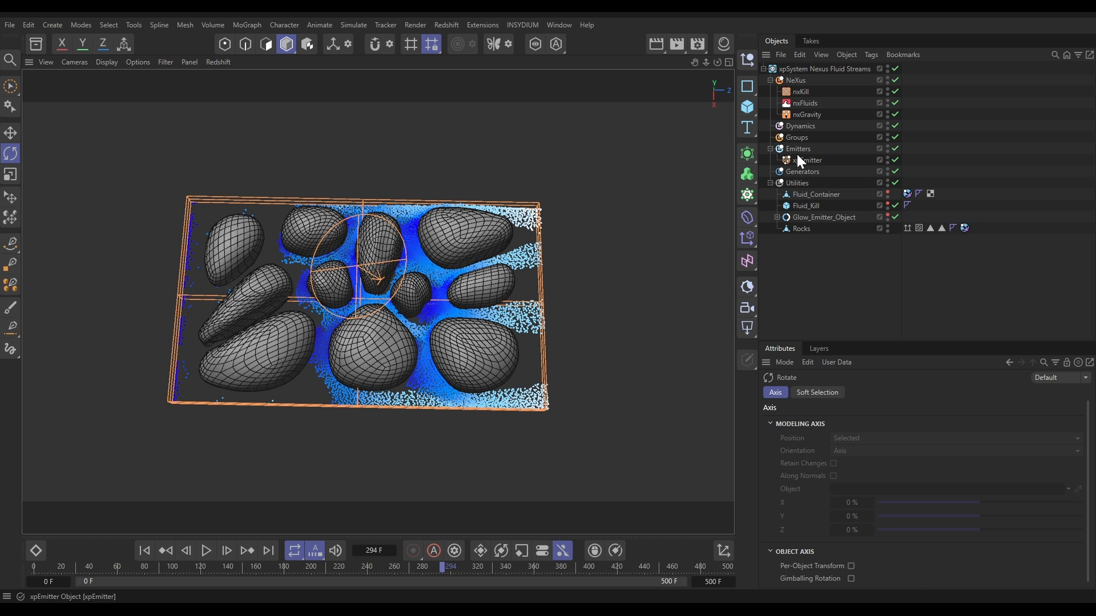
- Create xpEmitter.1 as a box-shaped emitter and place it as a thin slab along the container's left edge
click(797, 149)
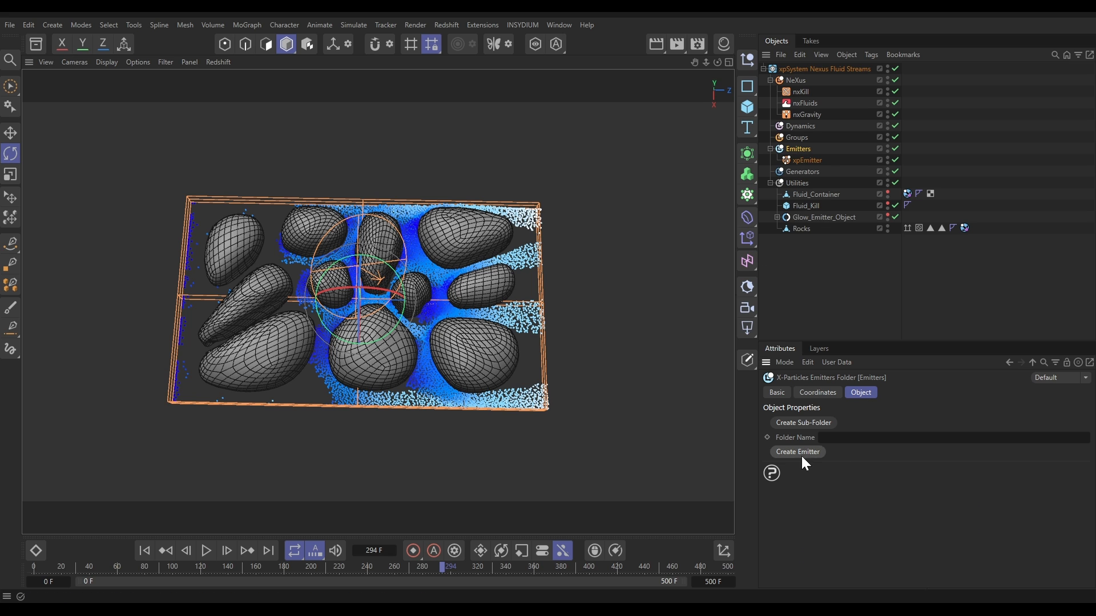
click(797, 451)
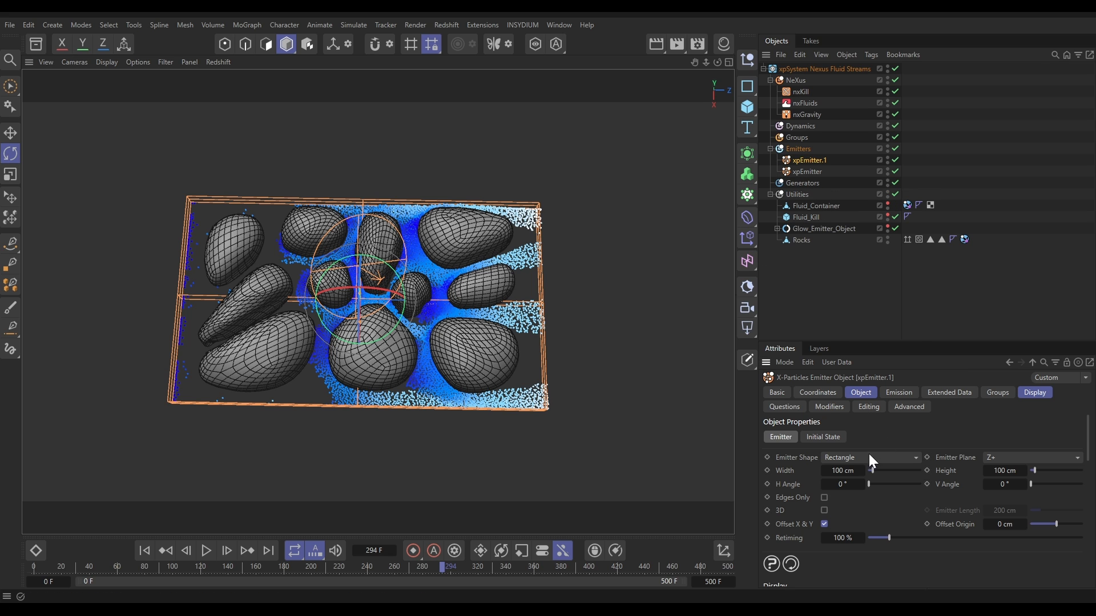
click(869, 457)
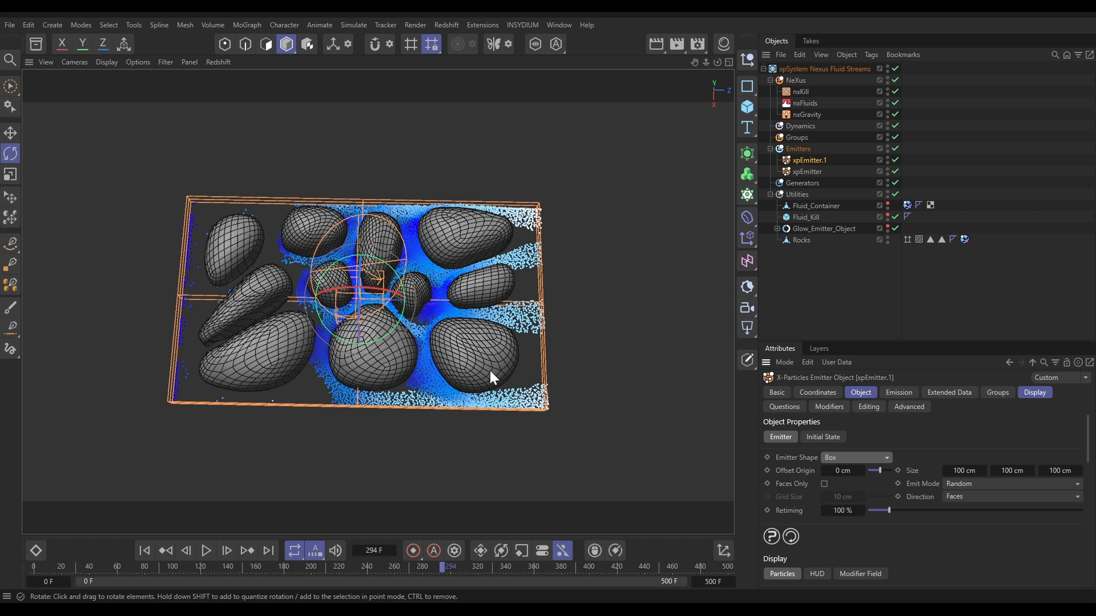
click(10, 133)
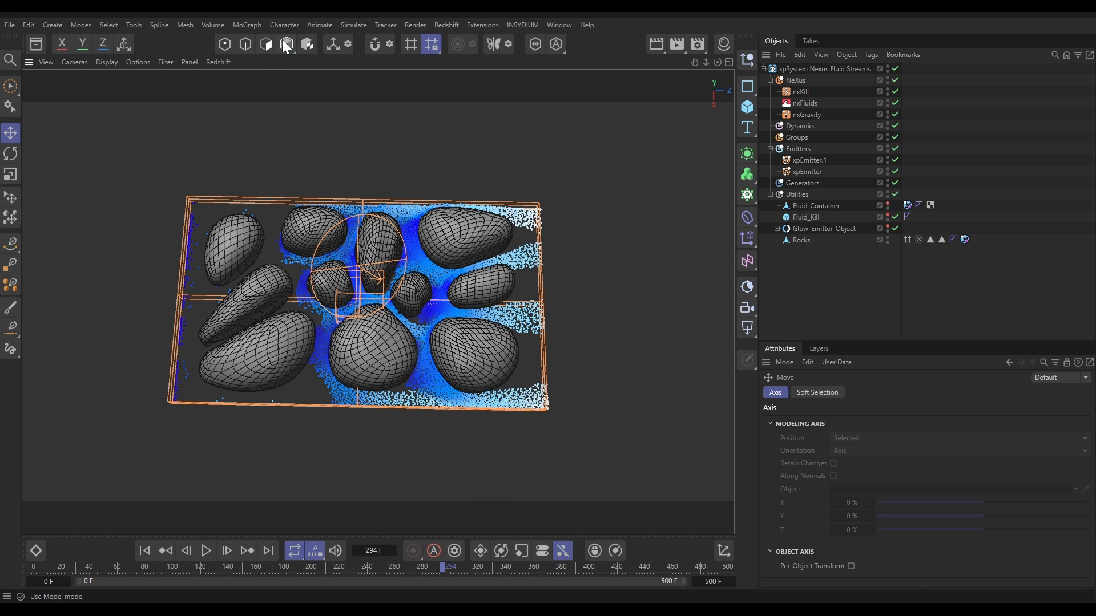
click(808, 160)
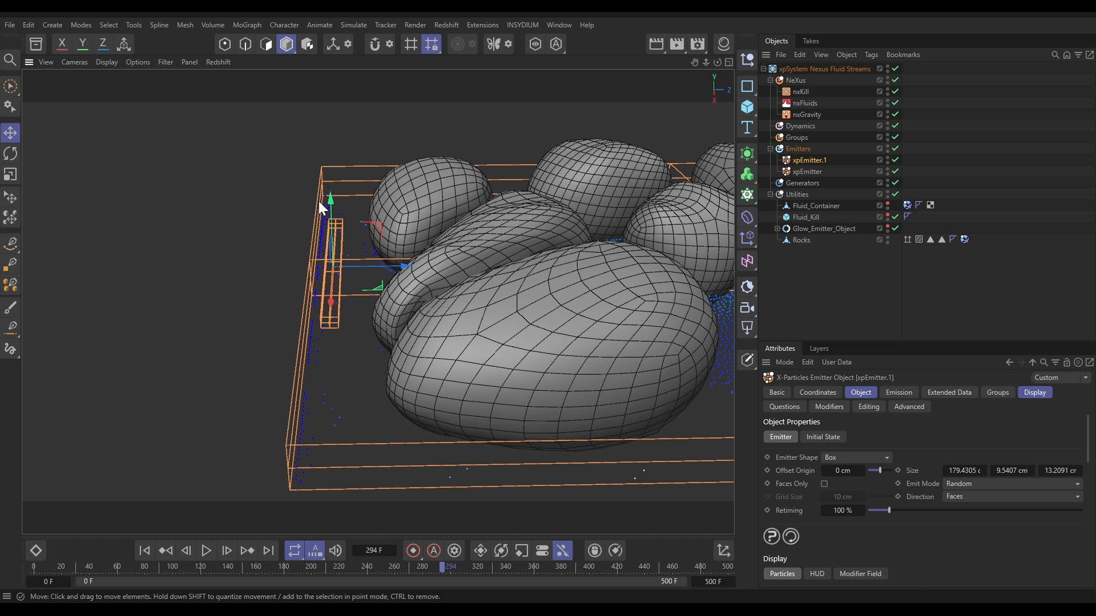
drag(328, 203, 329, 215)
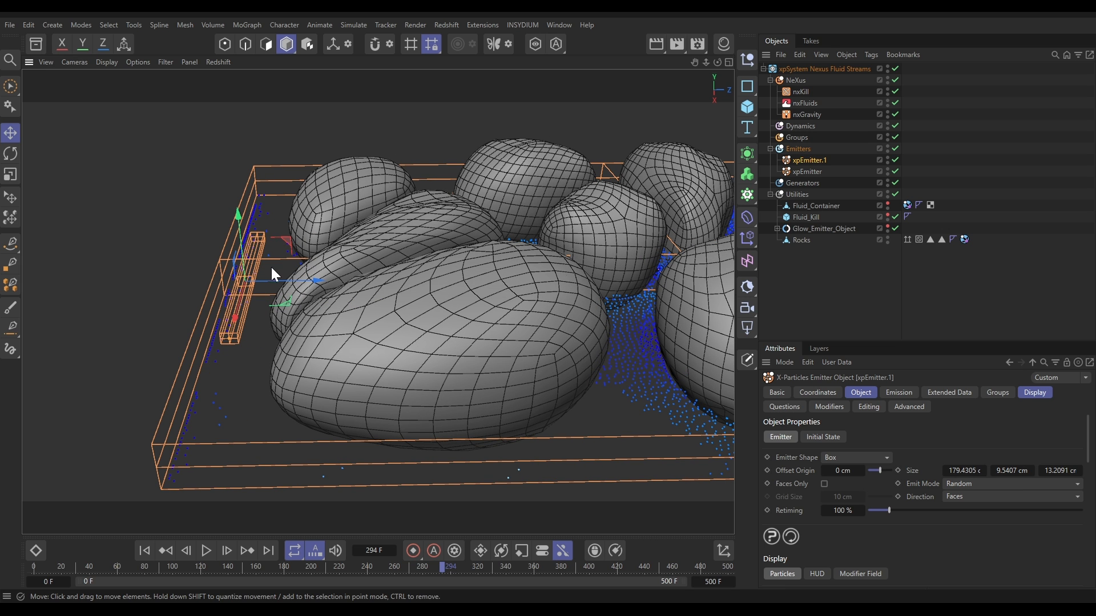
- Set xpEmitter.1's emission to Hexagonal with 200% spacing
click(898, 392)
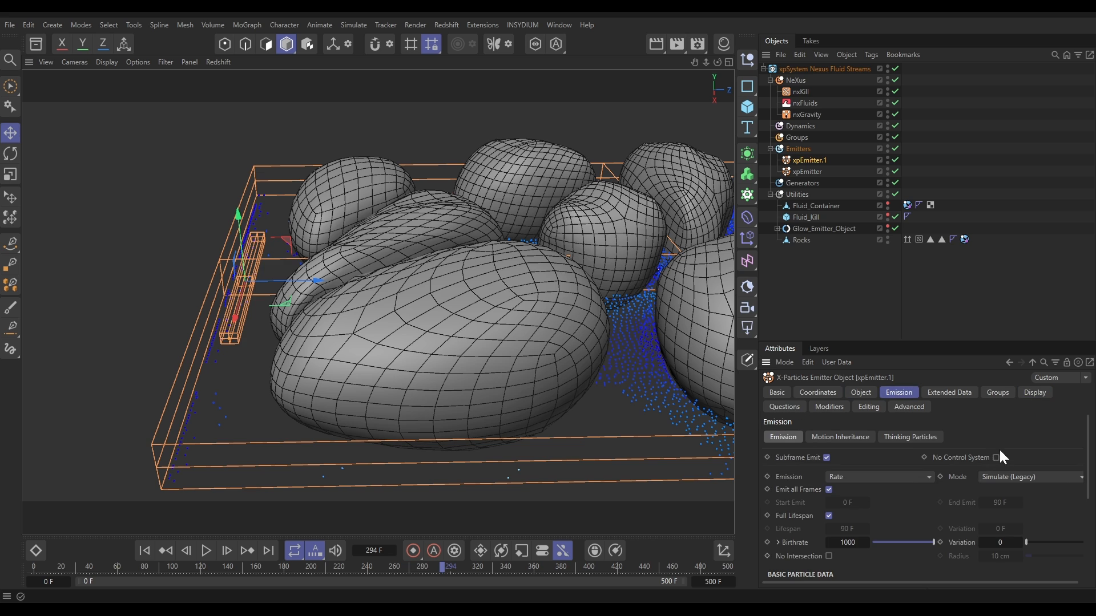
click(878, 477)
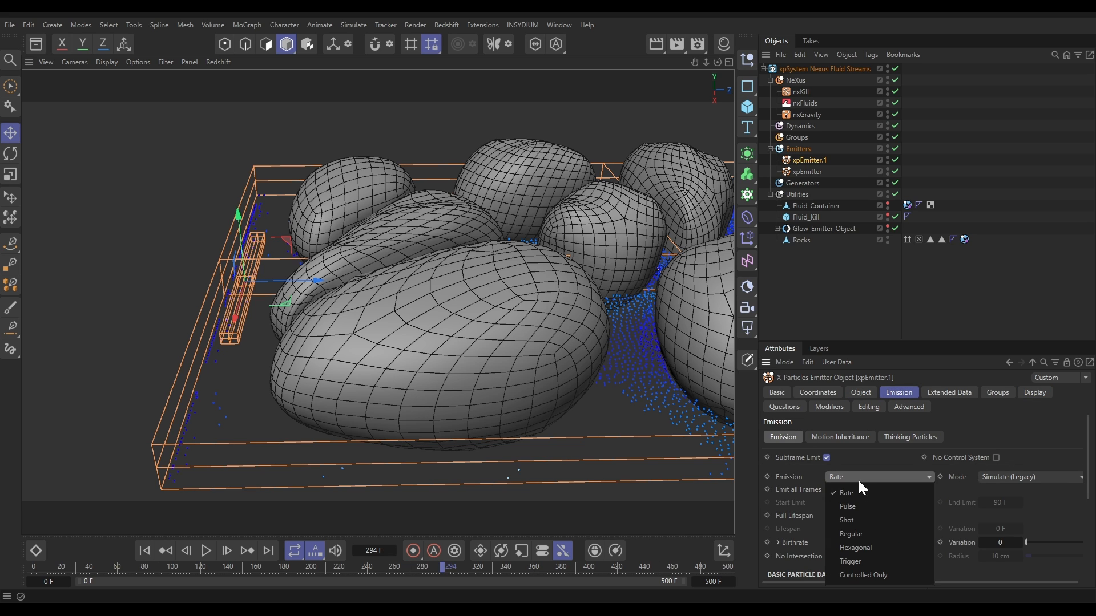
click(854, 547)
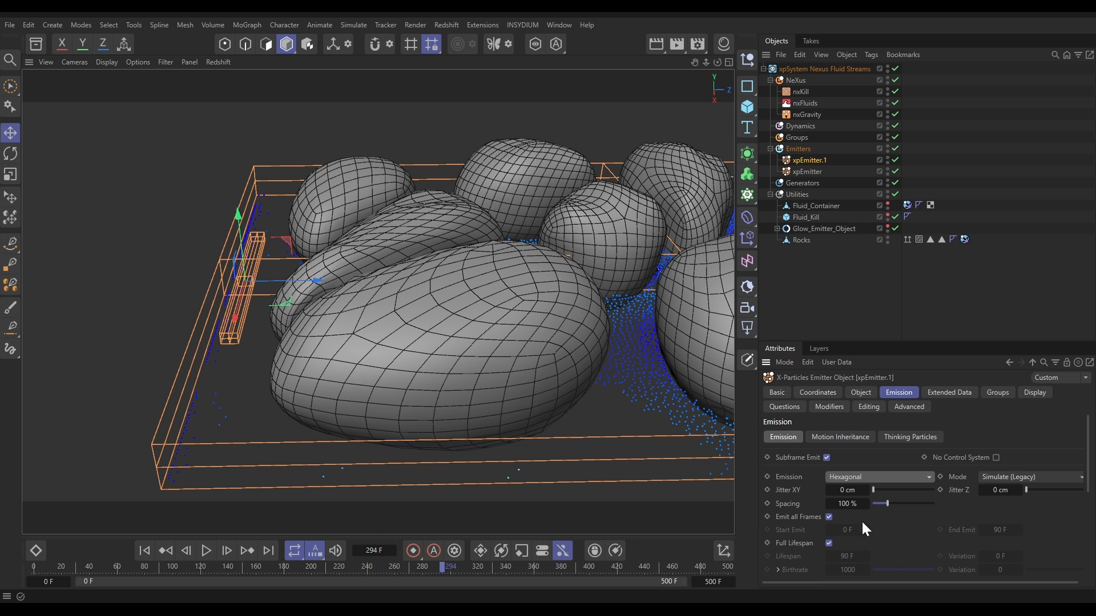
mouse_move(910, 527)
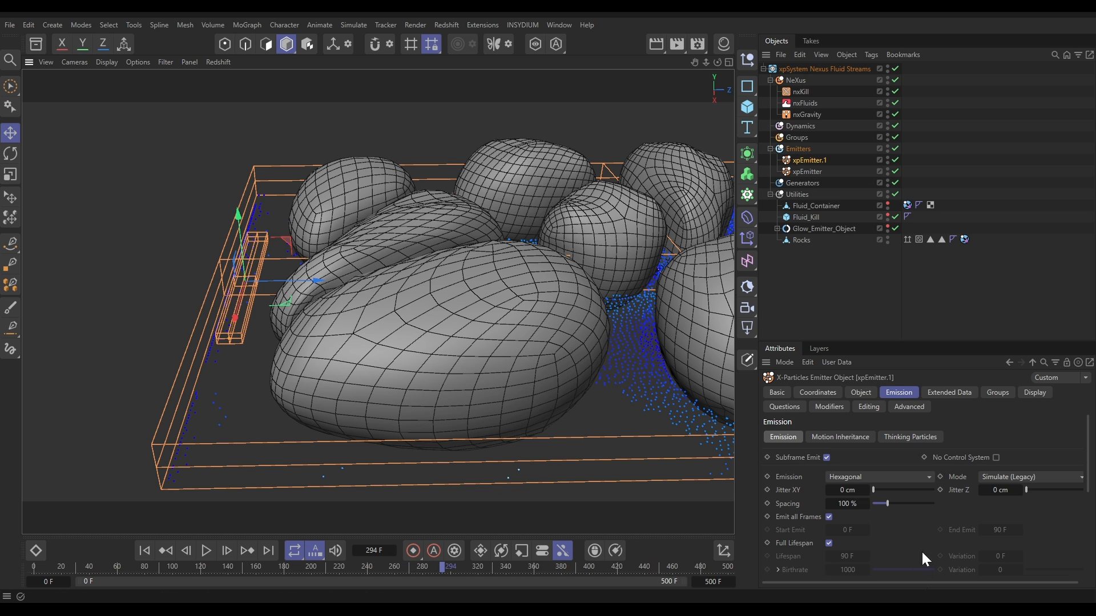
triple_click(846, 504)
text(200)
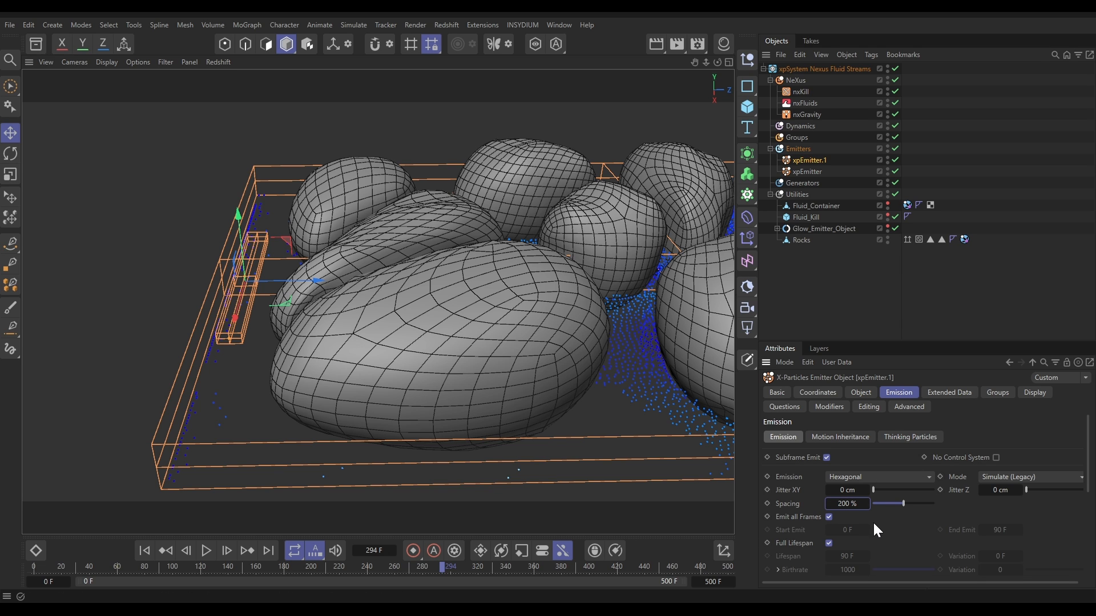
mouse_move(1091, 484)
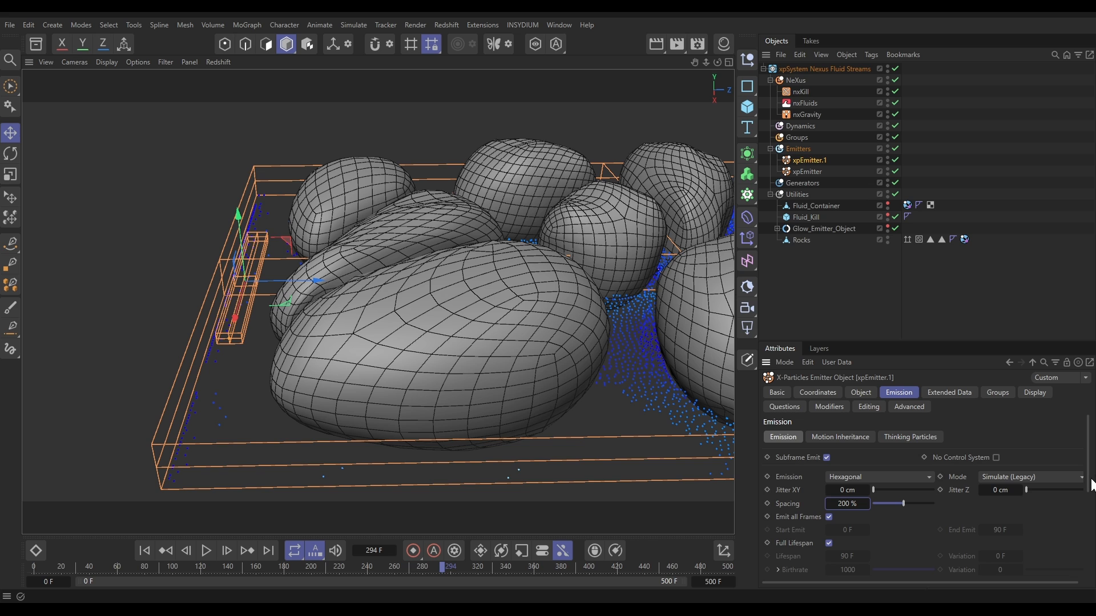
scroll(down, 3)
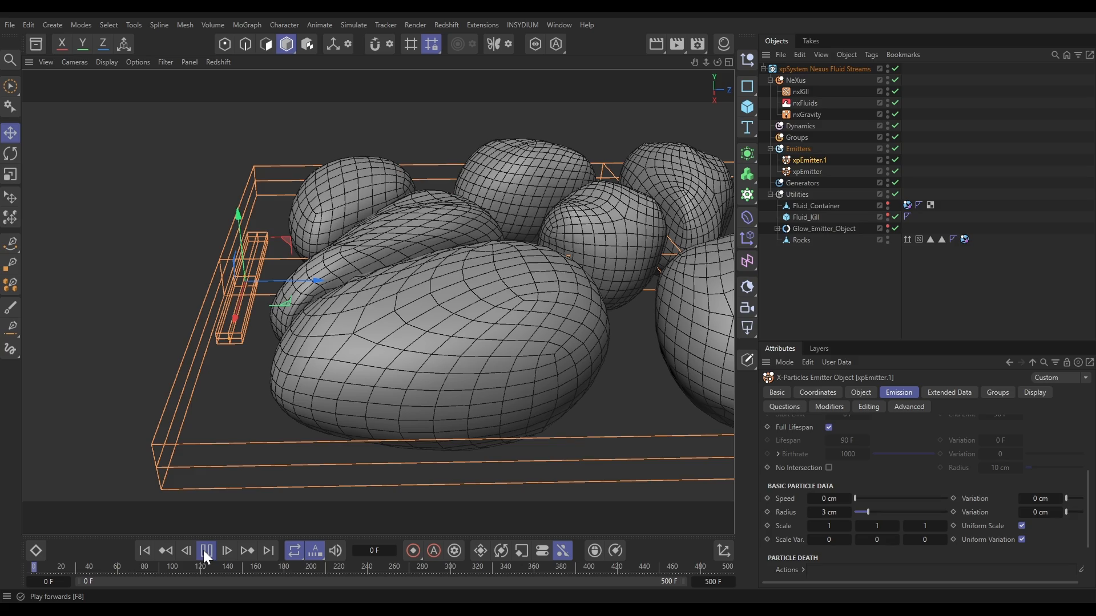
- Play the simulation so the second emitter floods fluid from the left edge between the rocks, then stop
click(206, 555)
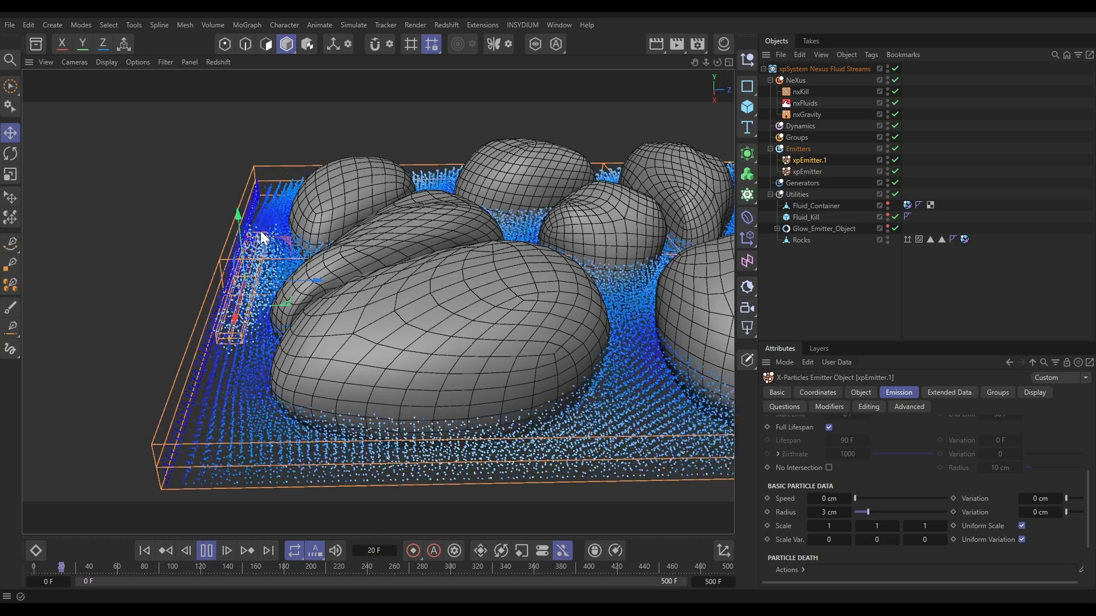
click(206, 550)
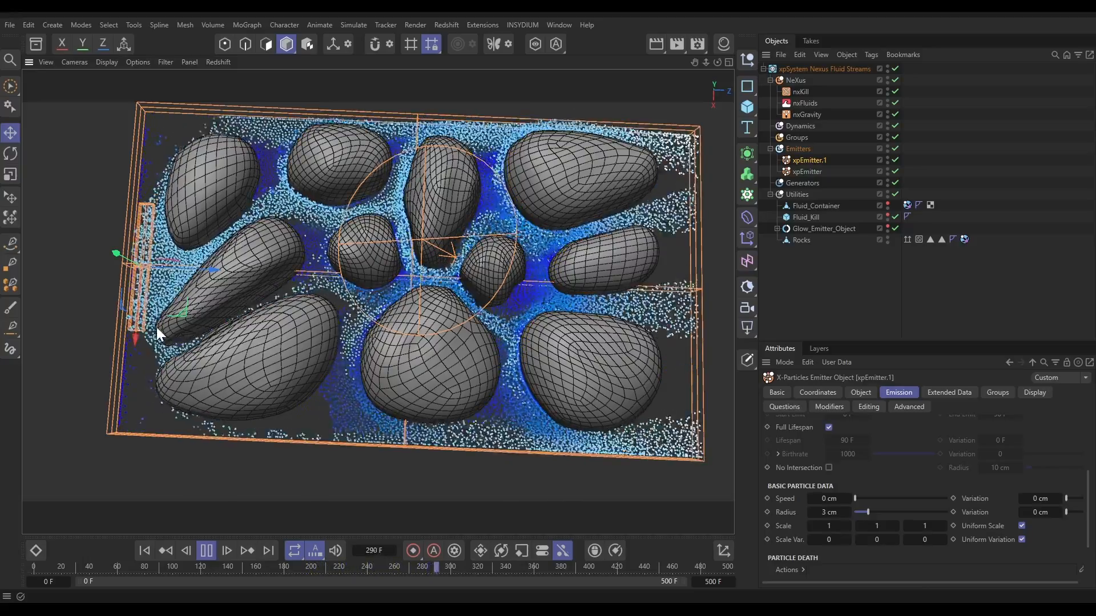
click(206, 551)
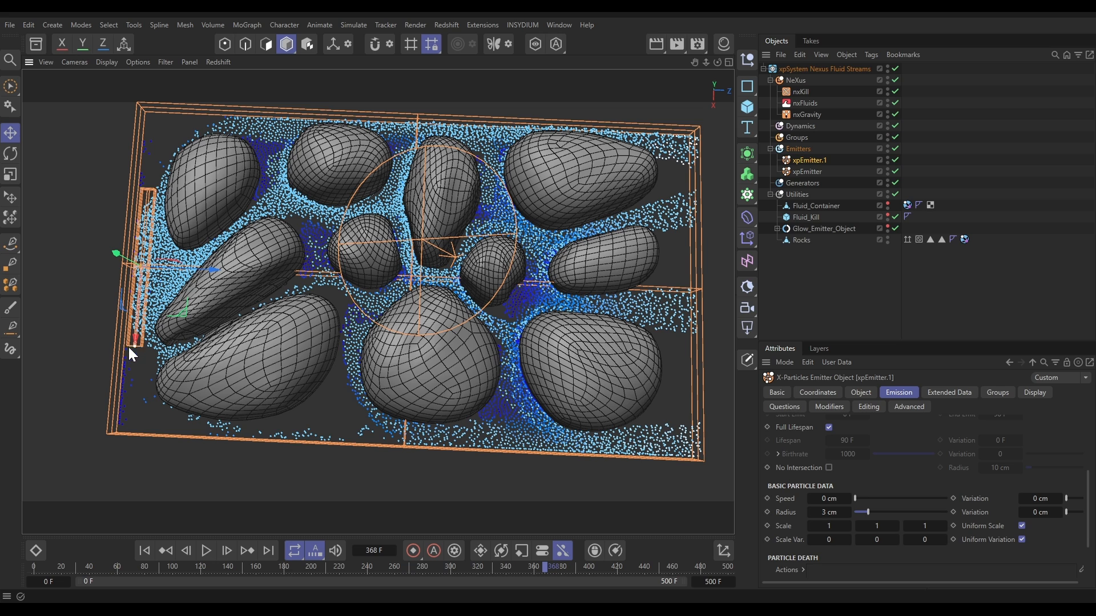
mouse_move(147, 273)
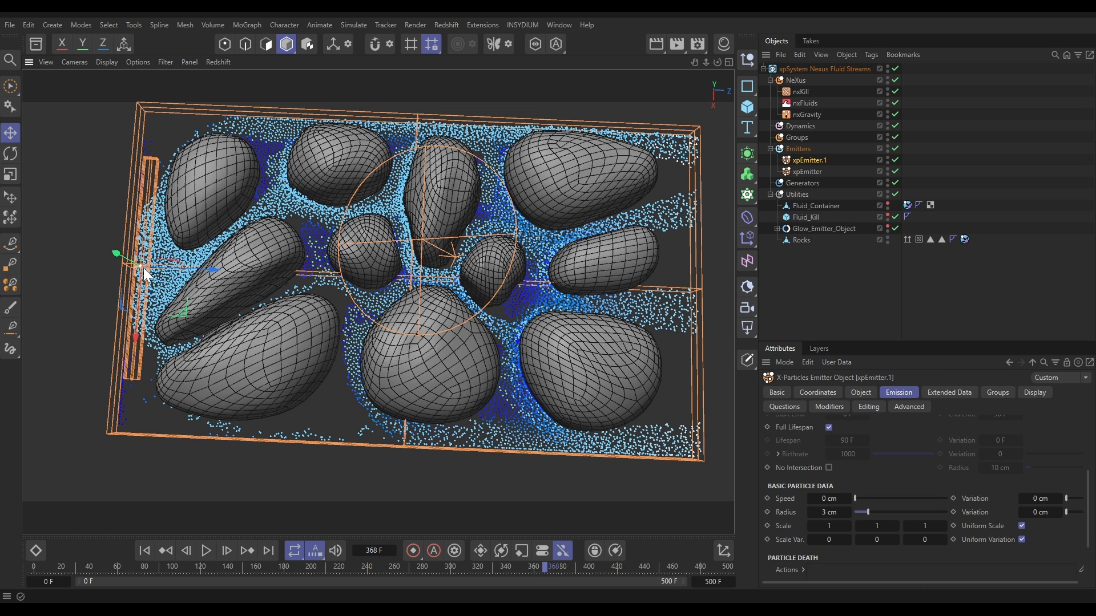
mouse_move(145, 552)
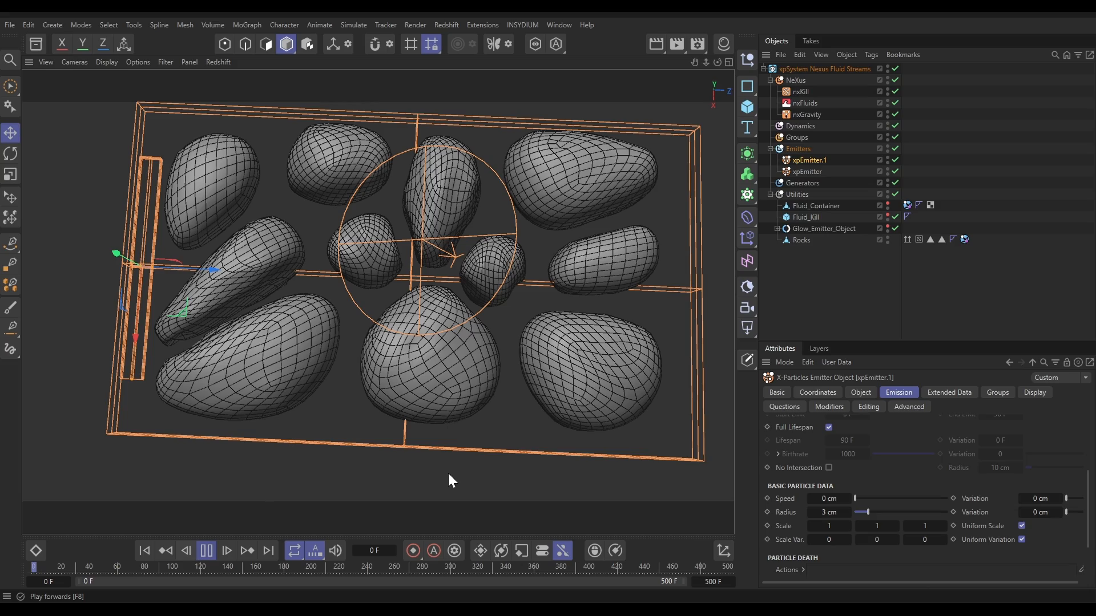
- Uncheck Draw Emitter on xpEmitter and xpEmitter.1 so only the blue fluid shows during playback
click(206, 551)
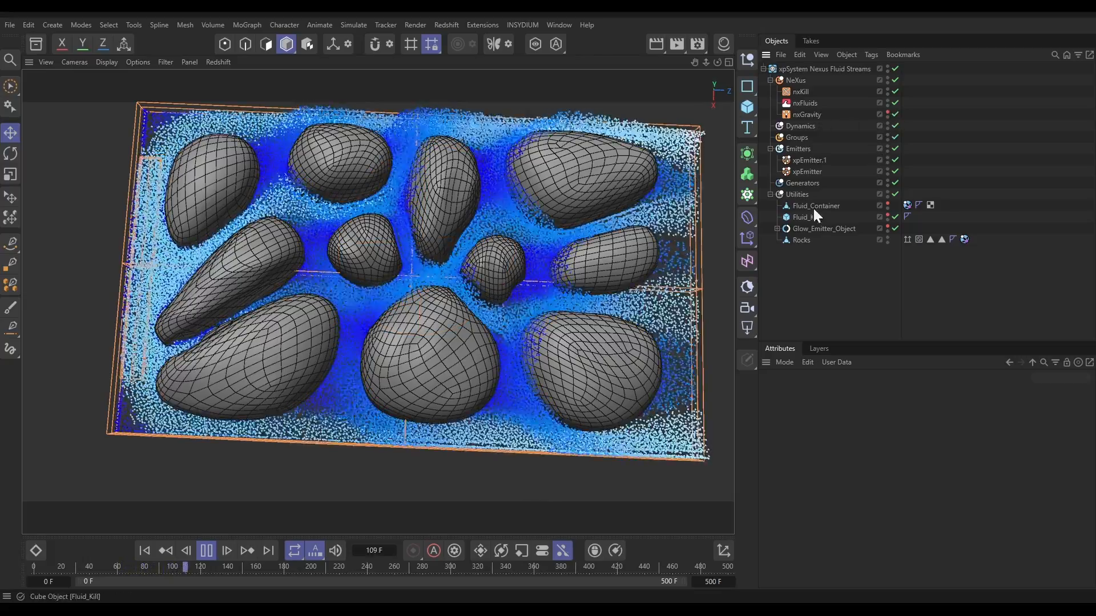
click(806, 171)
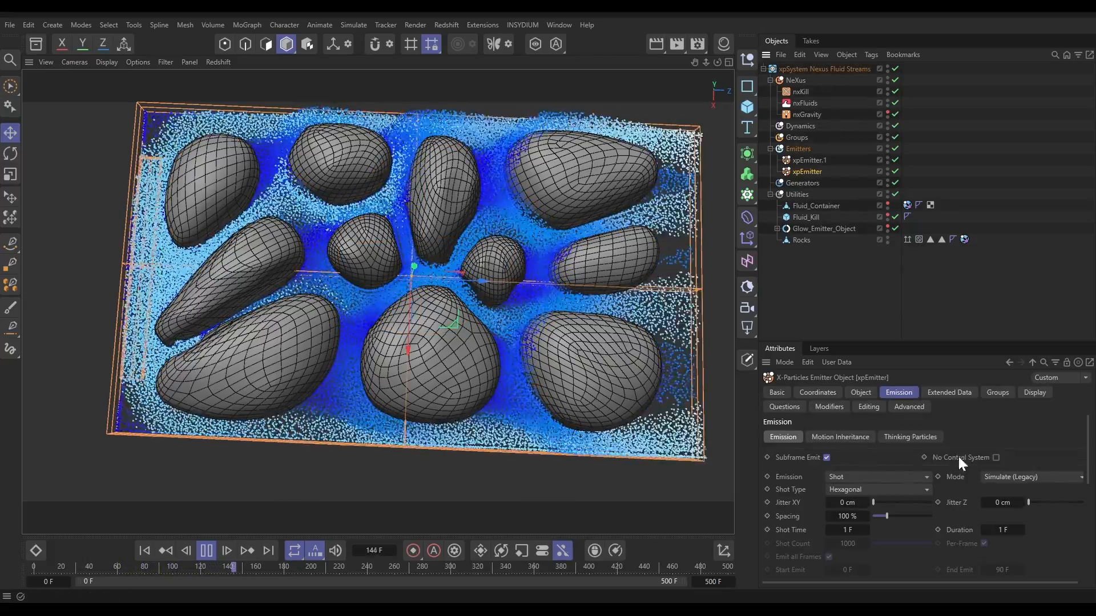
click(1035, 392)
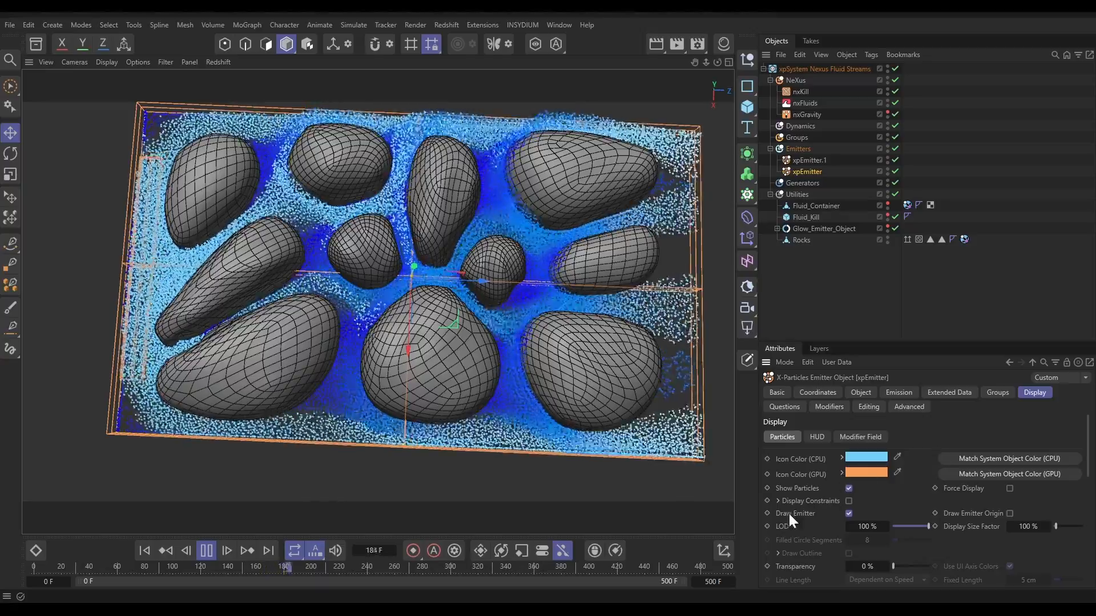
click(848, 513)
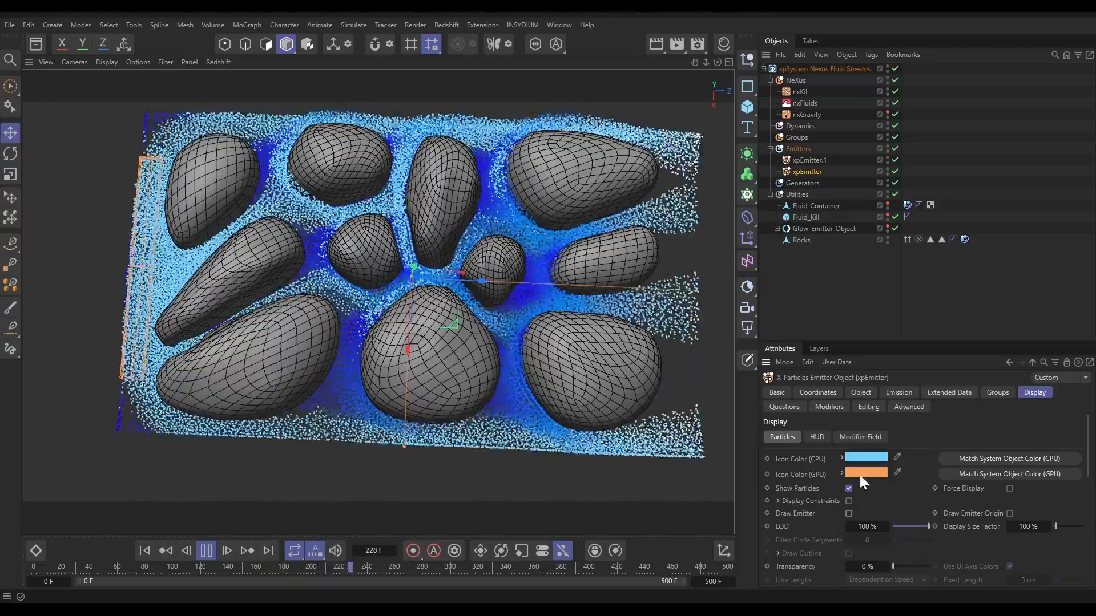
click(807, 160)
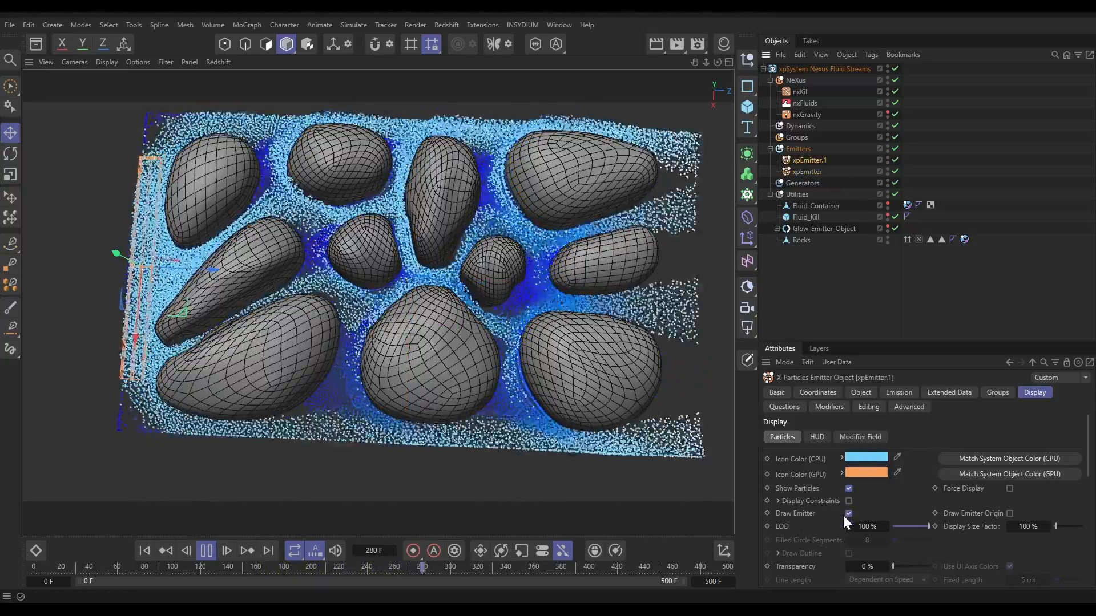
click(847, 513)
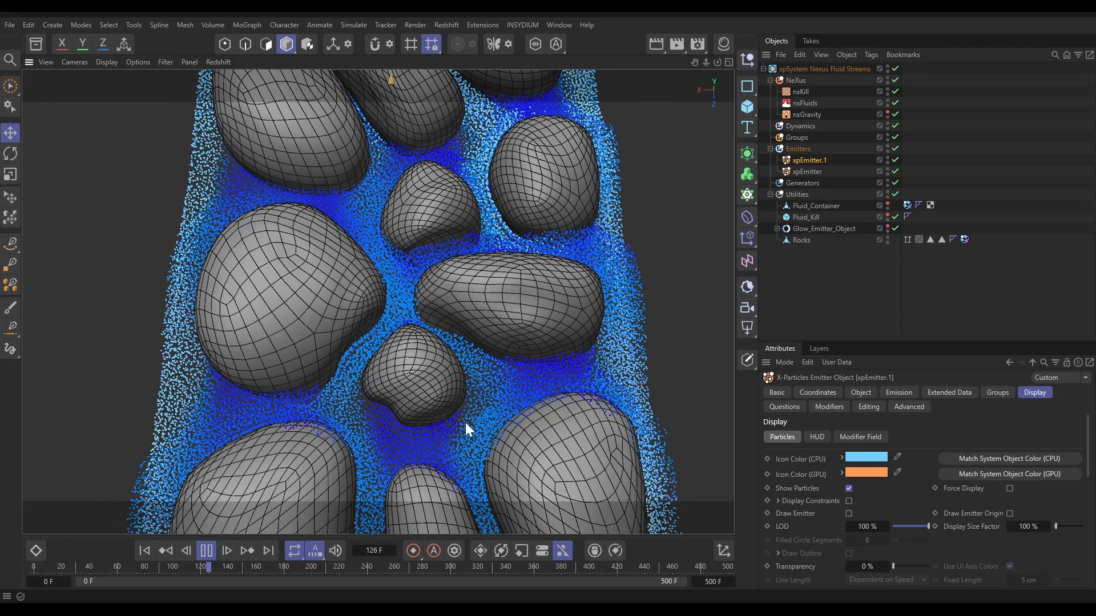
- Rewind to the first frame, play the fluid simulation and pause it at frame 228
click(143, 551)
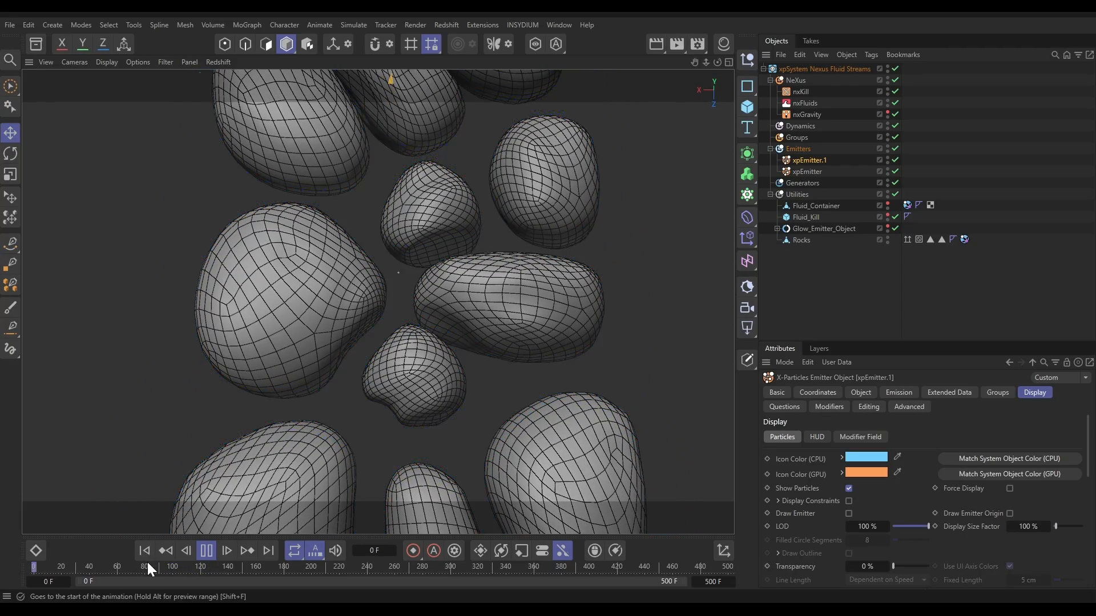
click(206, 551)
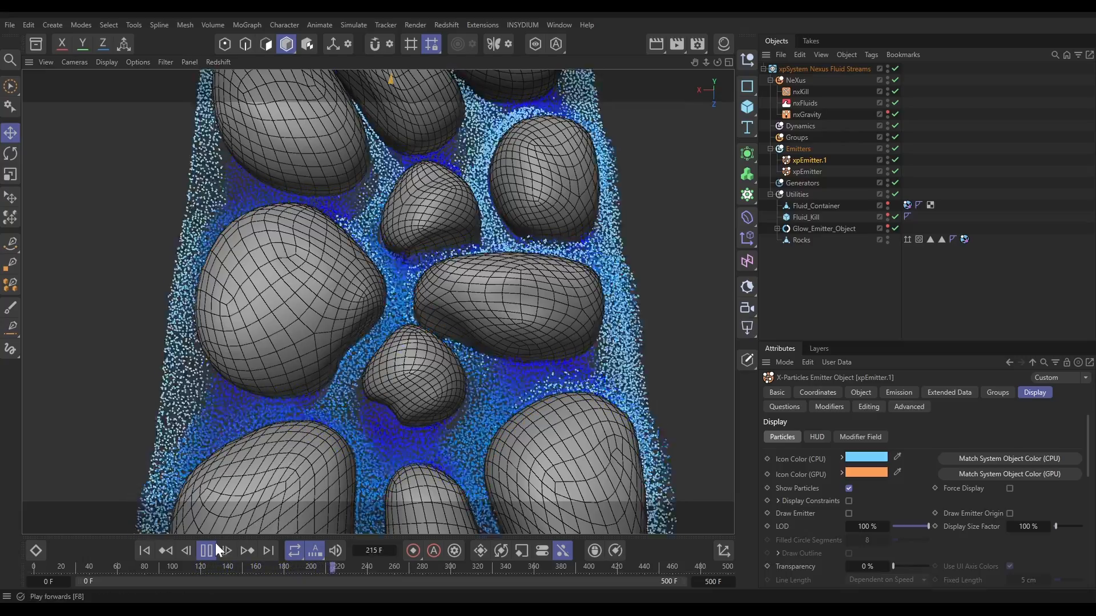
click(205, 551)
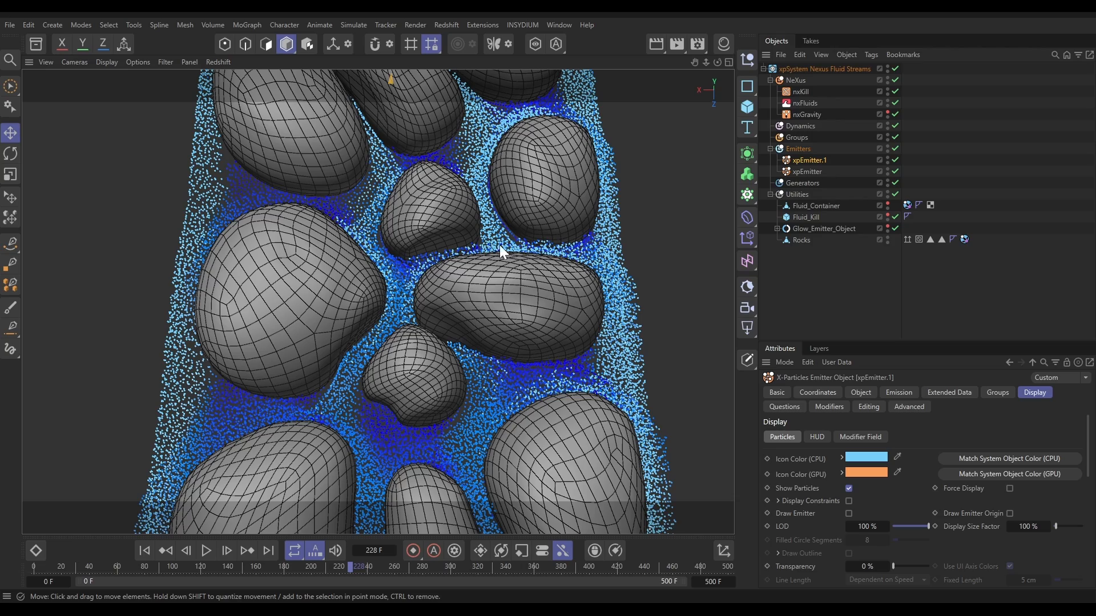
mouse_move(458, 176)
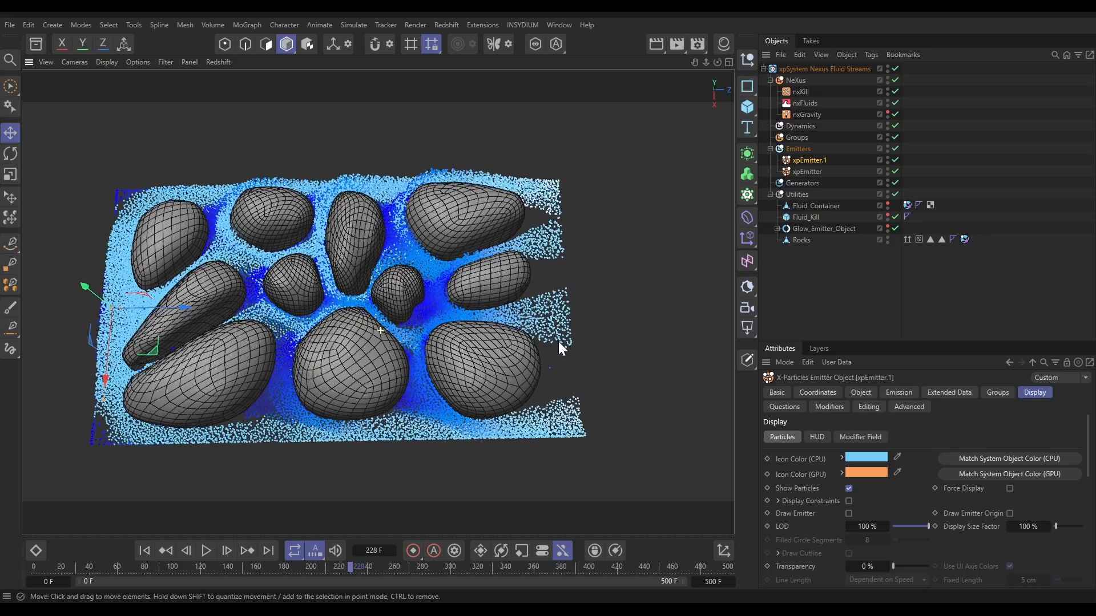
mouse_move(648, 370)
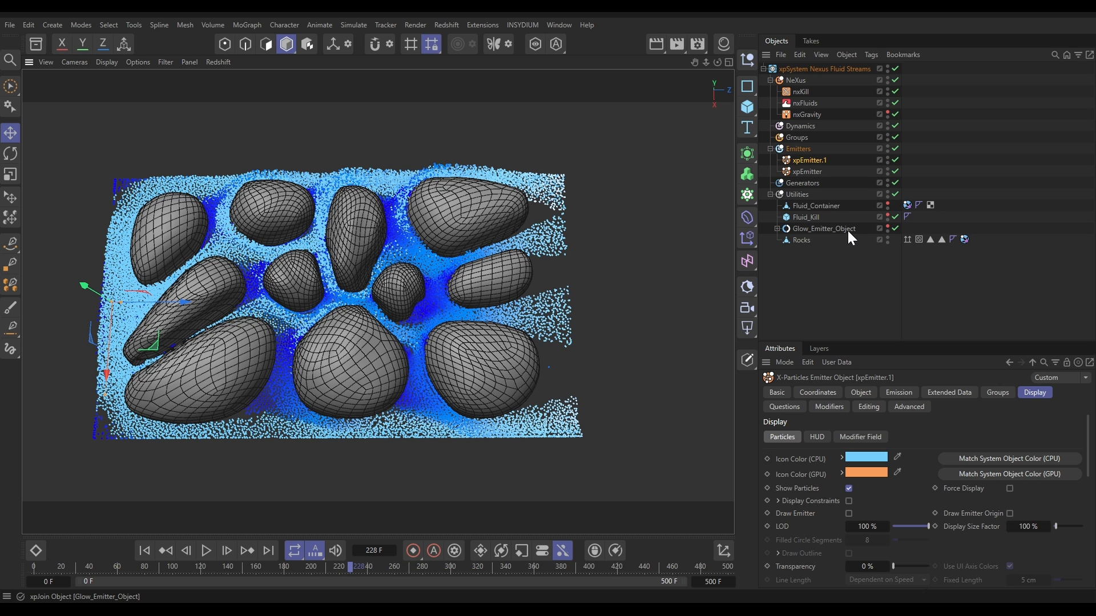
click(776, 228)
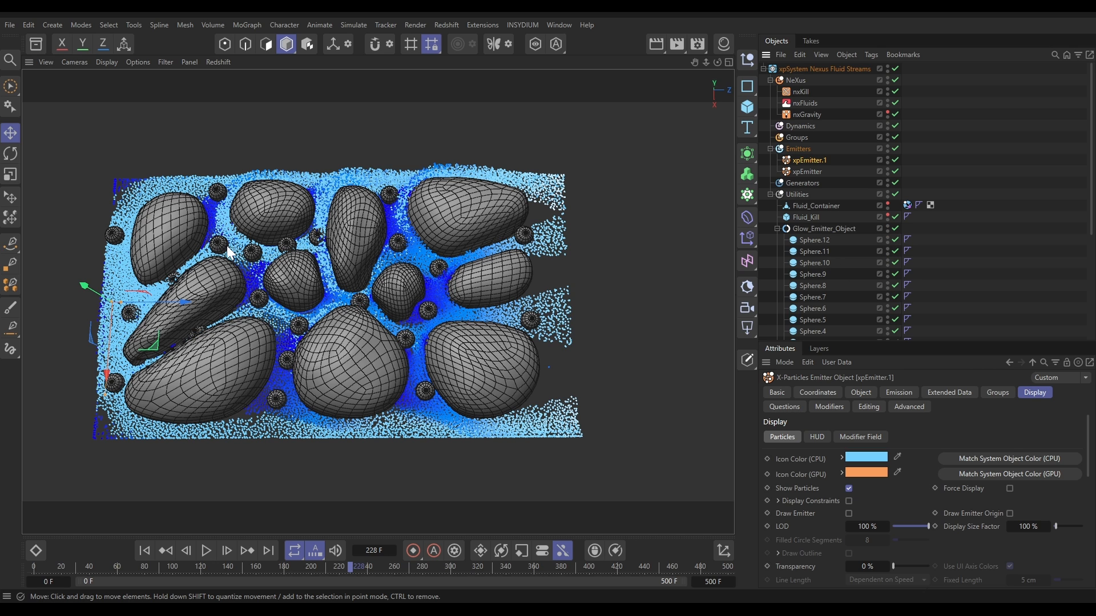
mouse_move(527, 347)
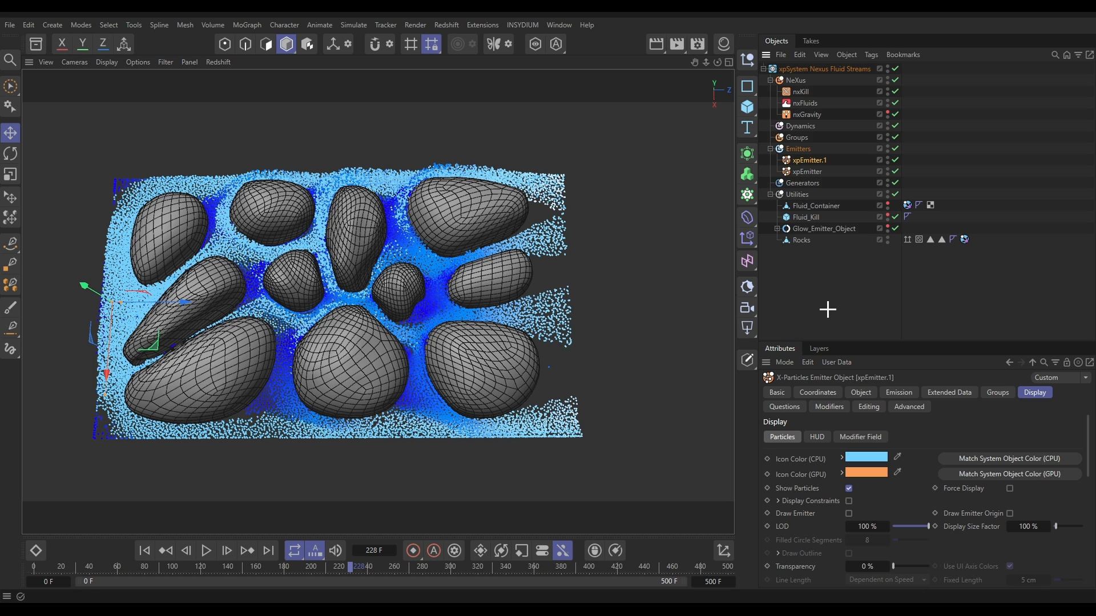
- Create xpEmitter.2 firing a hexagonal shot at 200% spacing, 0 cm speed and 3 cm radius
click(797, 148)
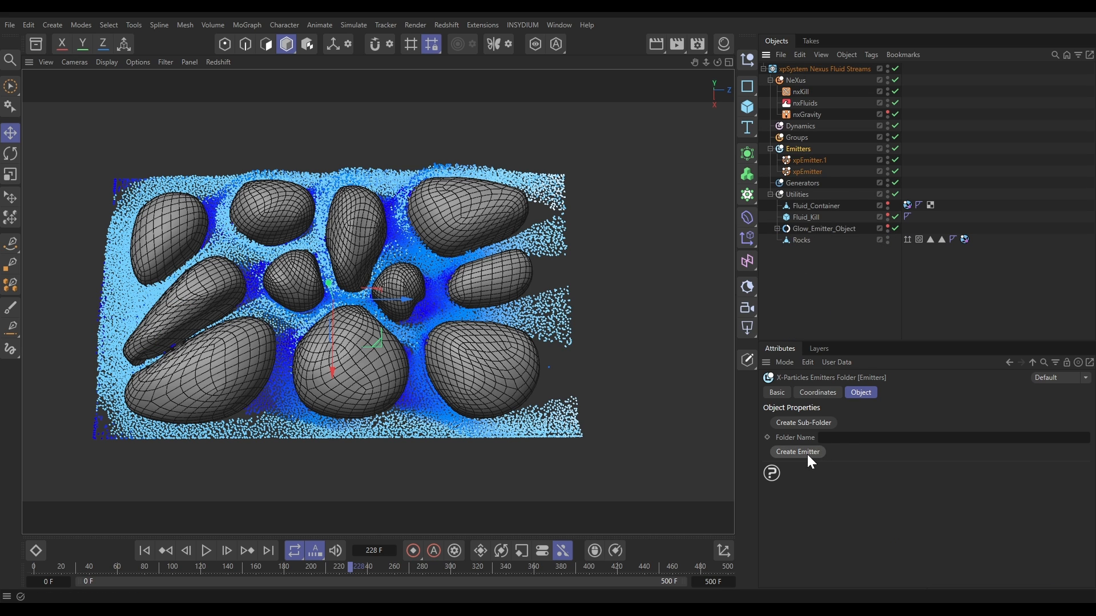
click(798, 451)
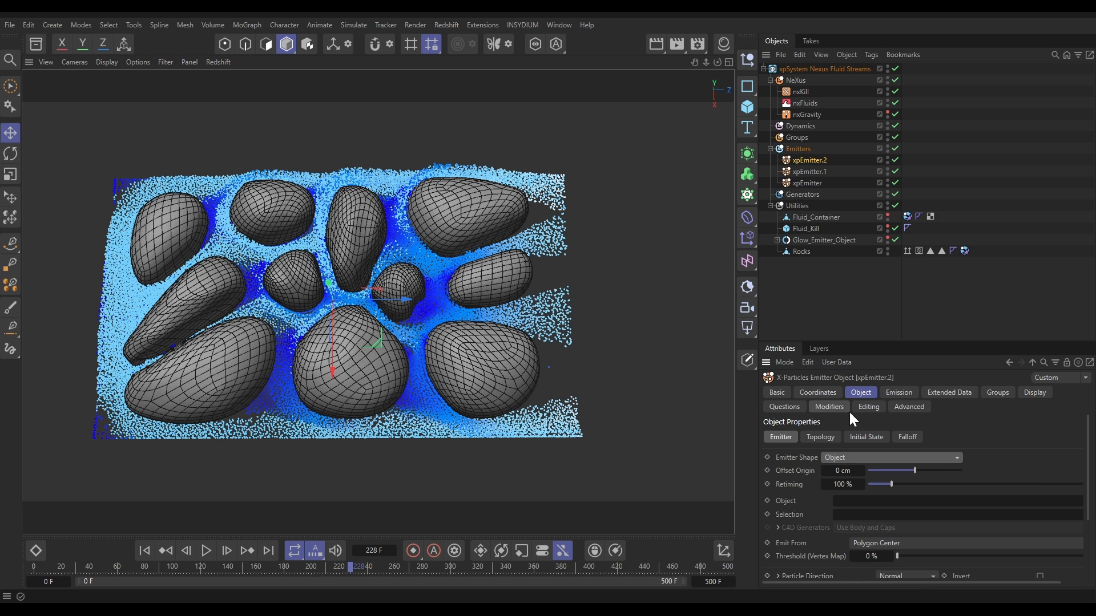
click(823, 240)
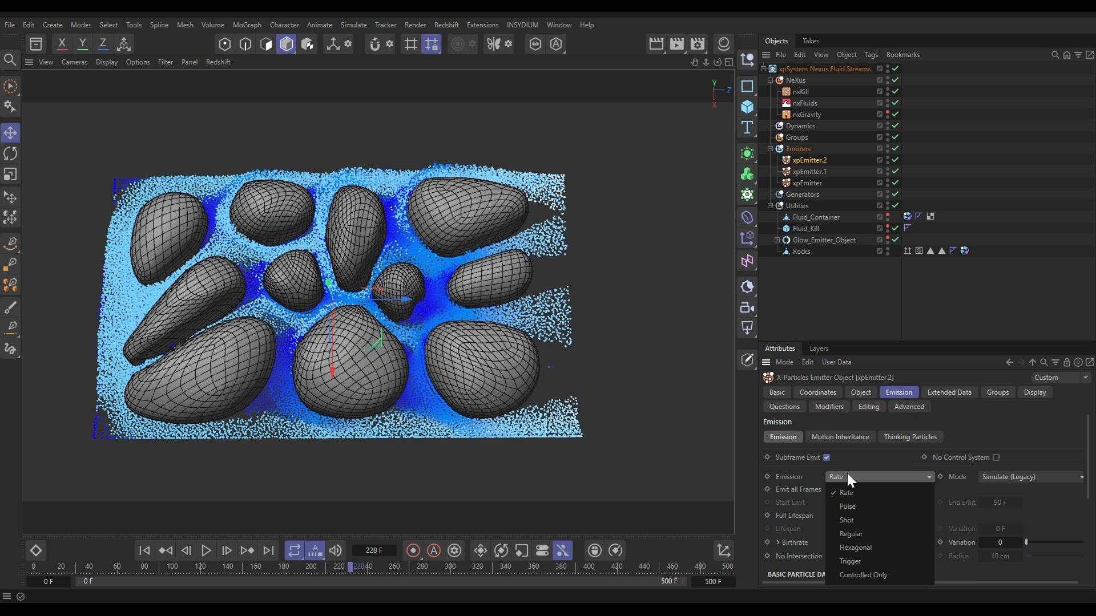
click(846, 520)
text(200)
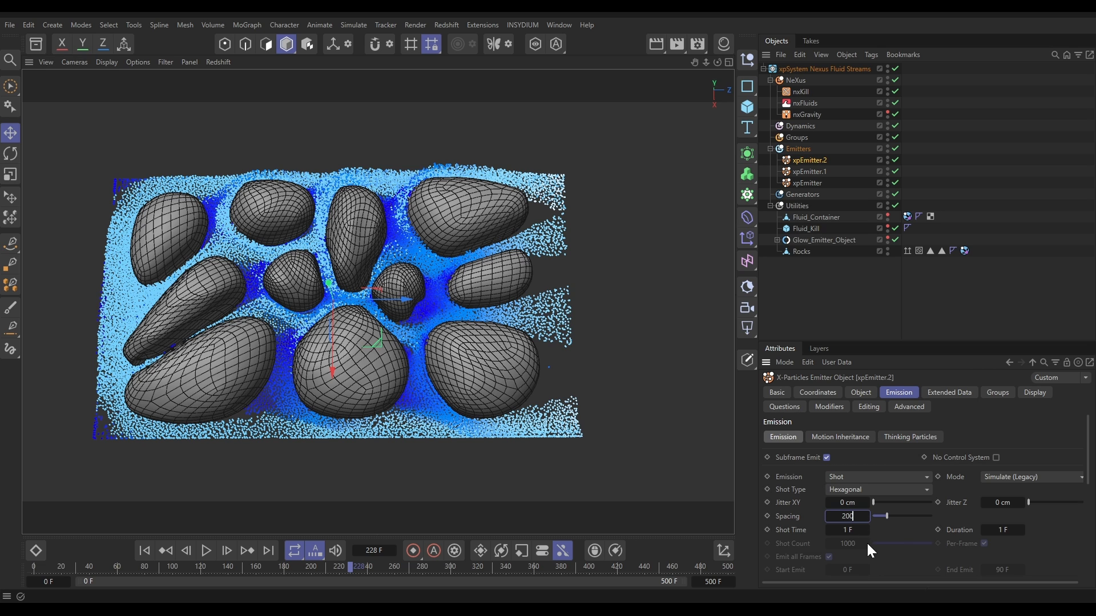
scroll(down, 3)
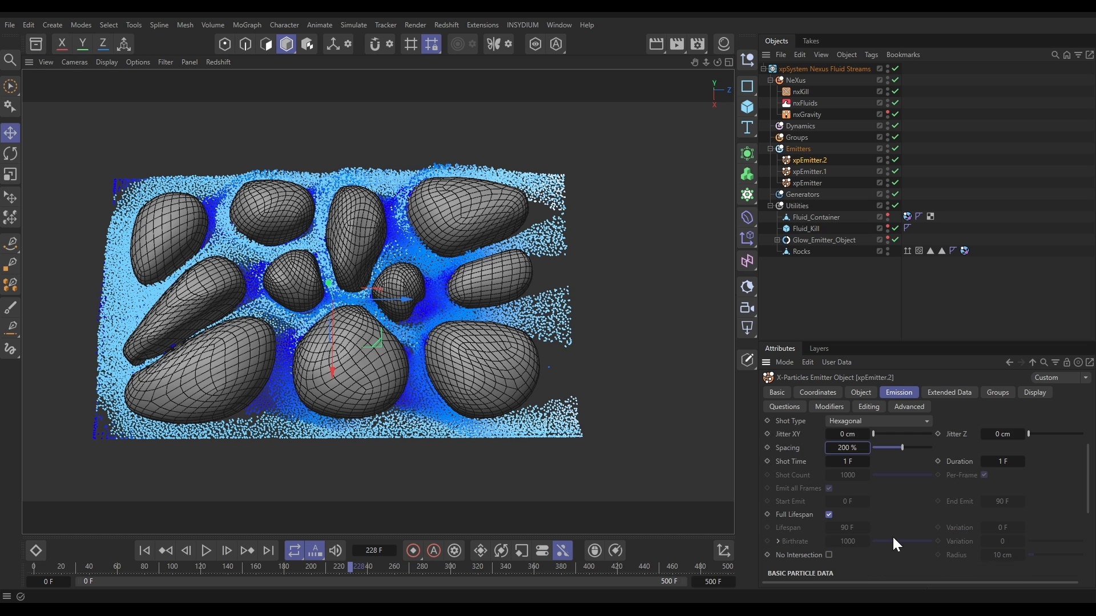
scroll(down, 3)
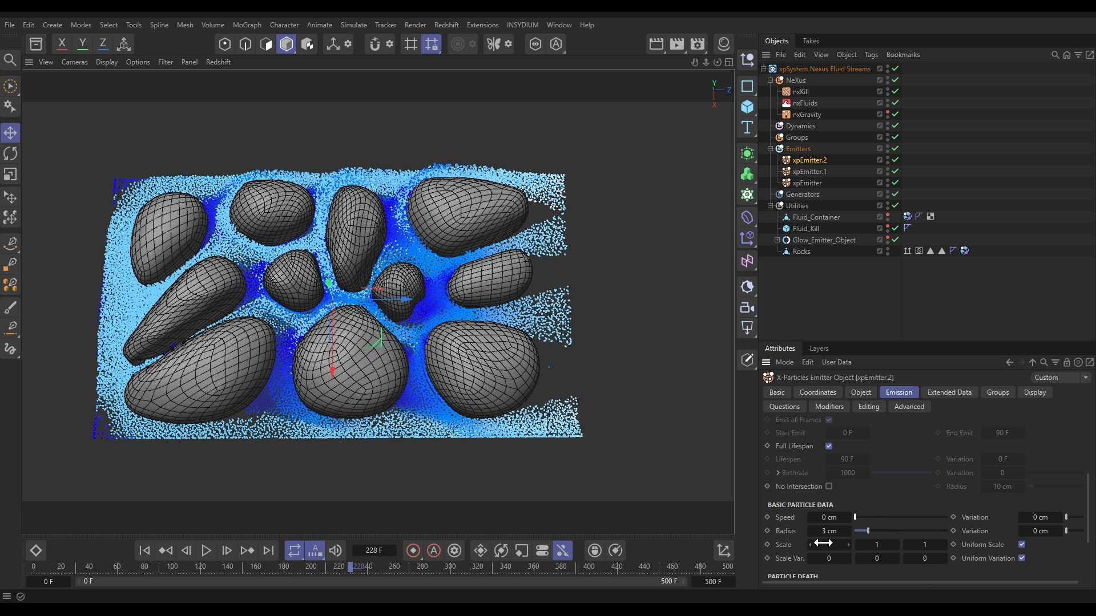
mouse_move(850, 544)
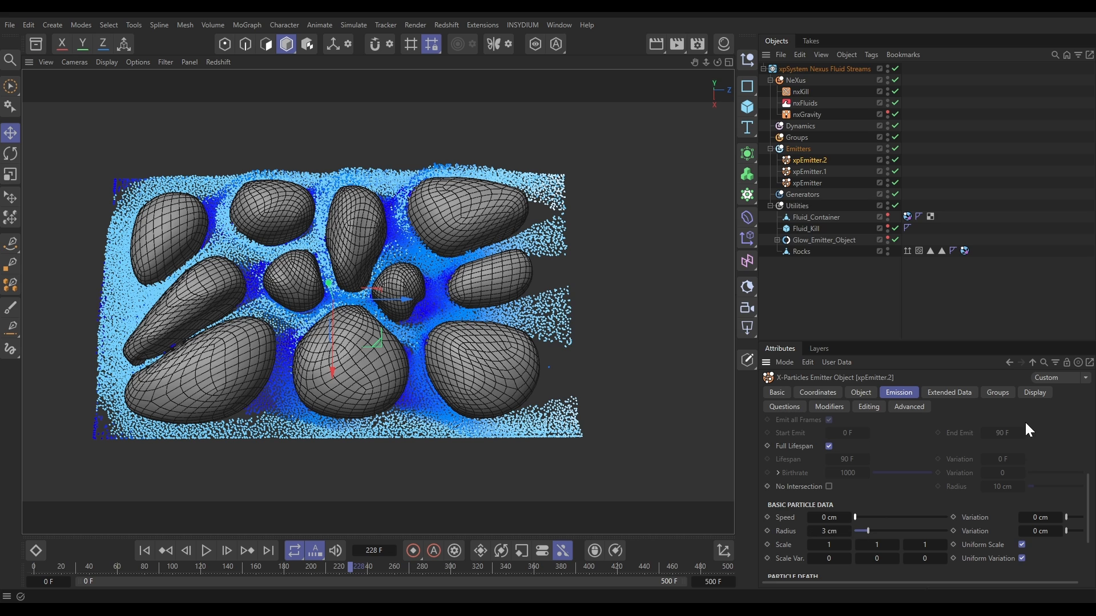
- Draw xpEmitter.2's particles as white filled circles and set its Shot Time to 6 F
click(961, 470)
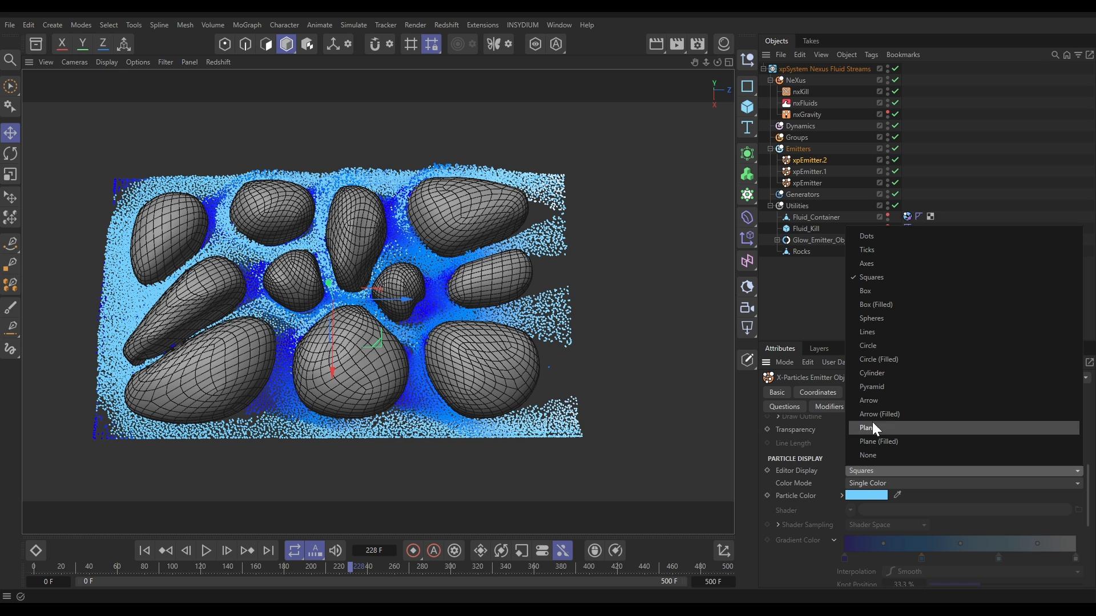
click(866, 495)
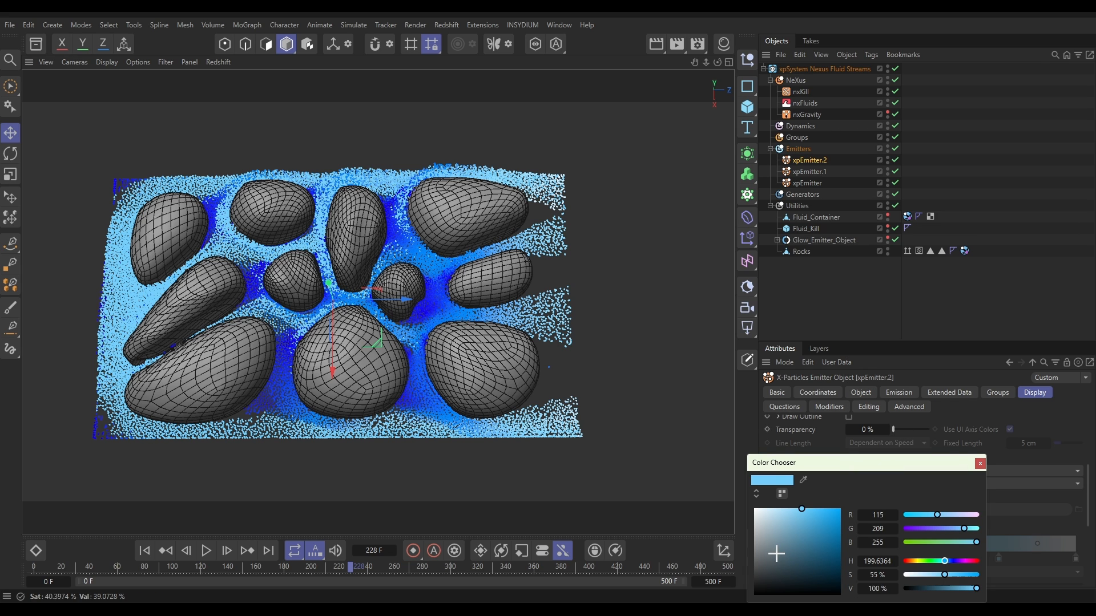
click(980, 464)
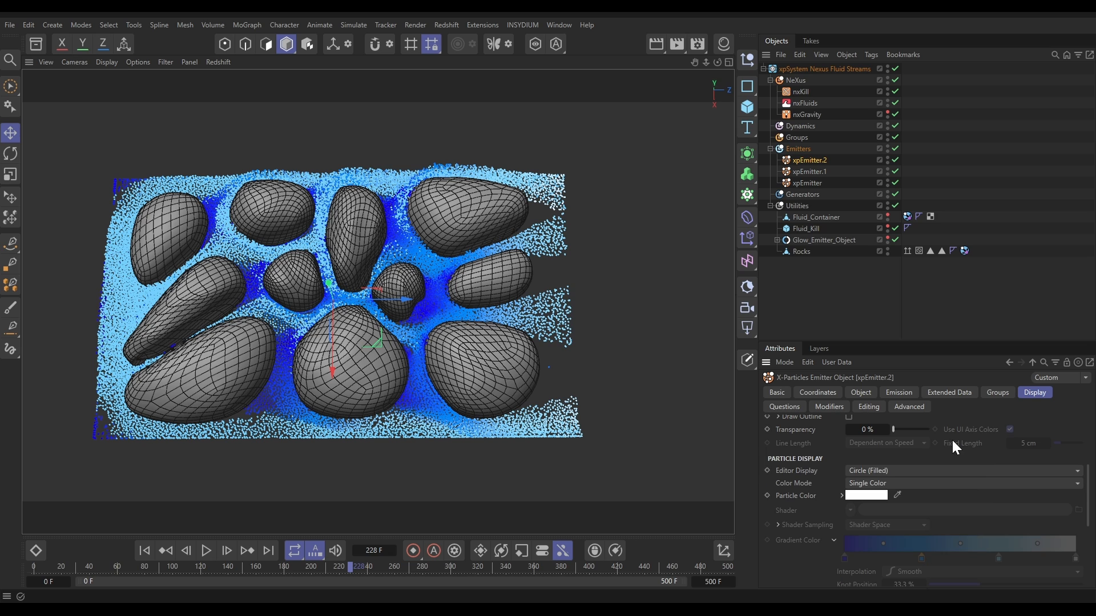
click(898, 392)
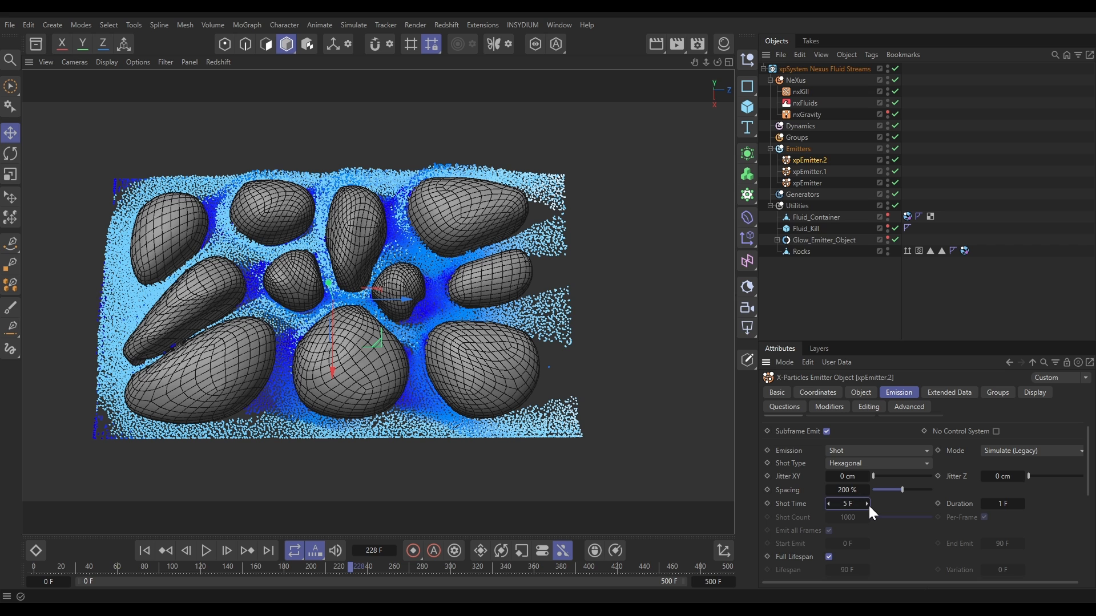
click(866, 504)
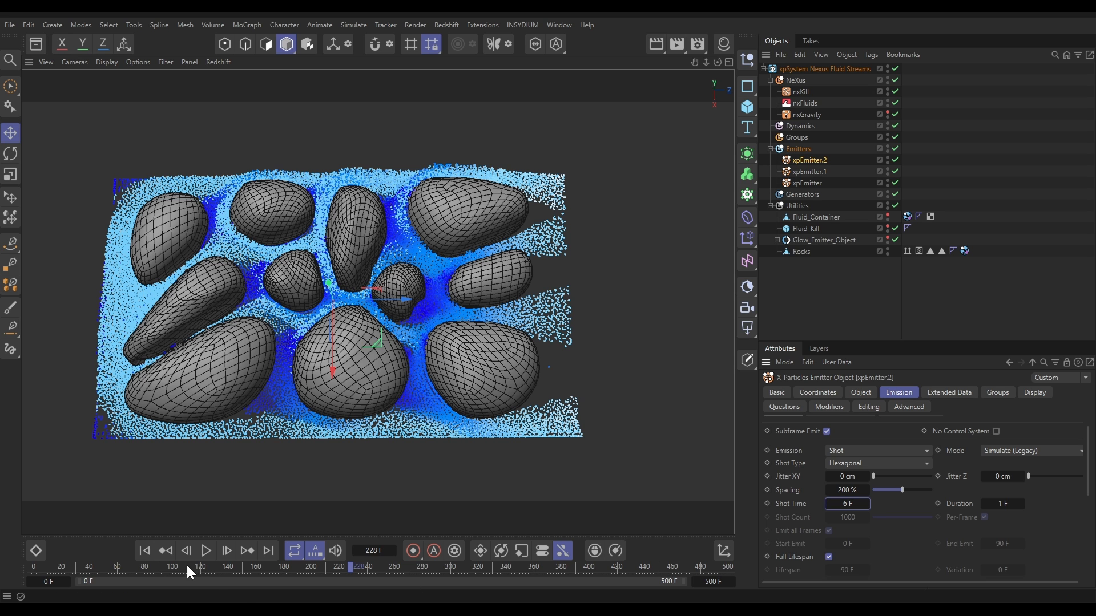
click(206, 551)
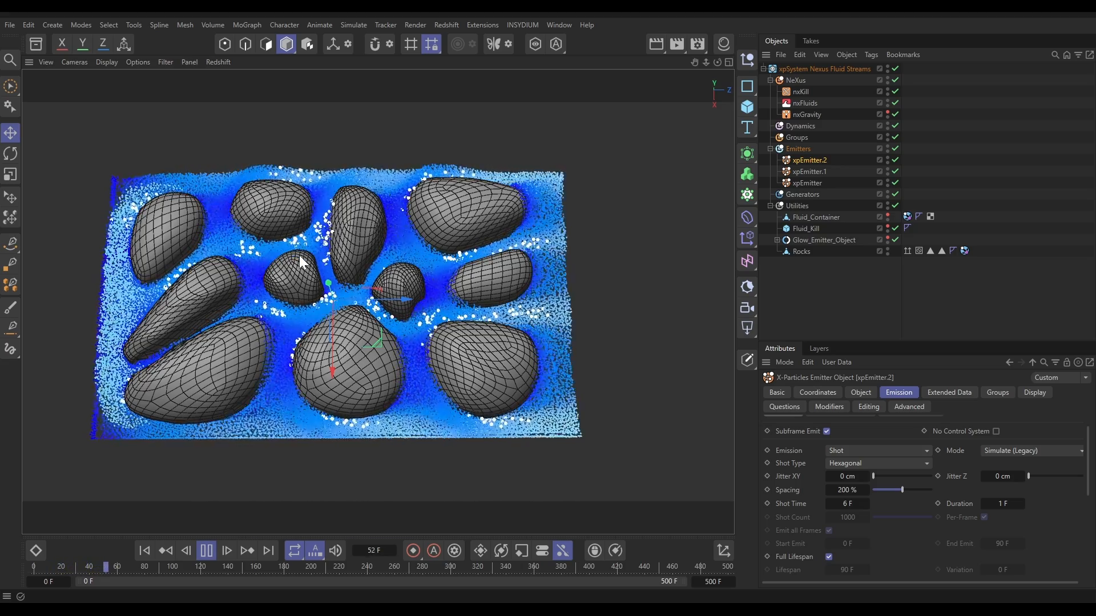
- Play and pause the simulation repeatedly to watch white particles travel with the blue liquid around the rocks
click(205, 551)
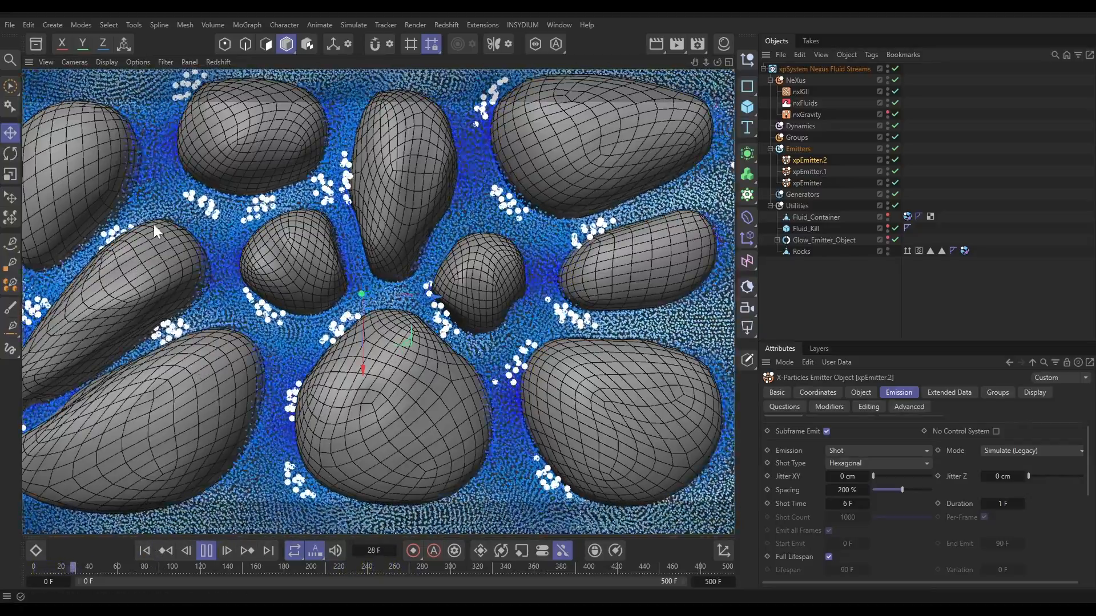
click(206, 551)
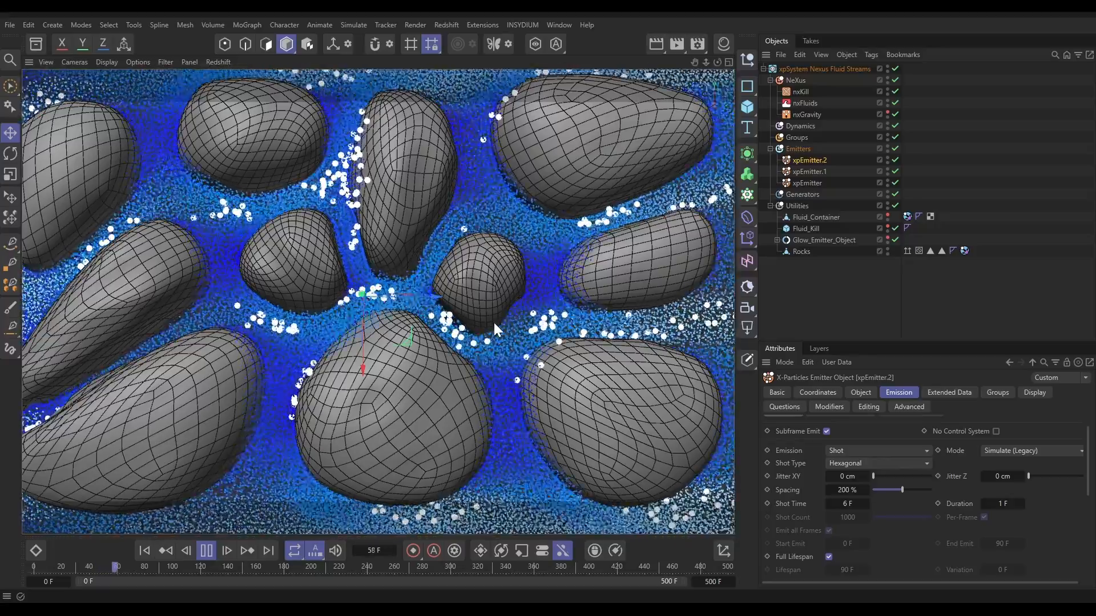
click(206, 550)
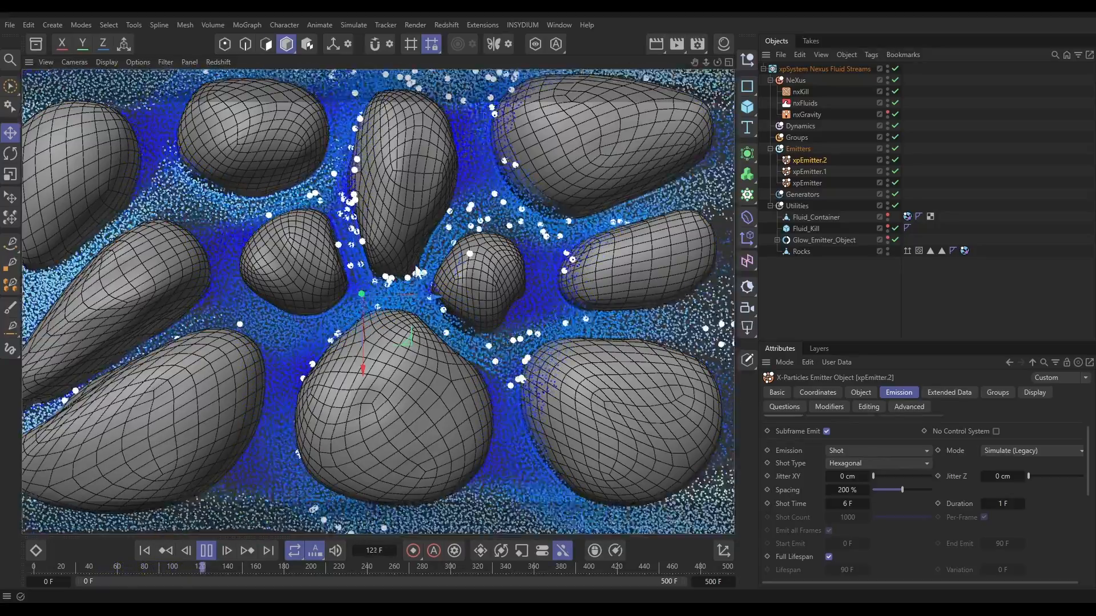
click(205, 551)
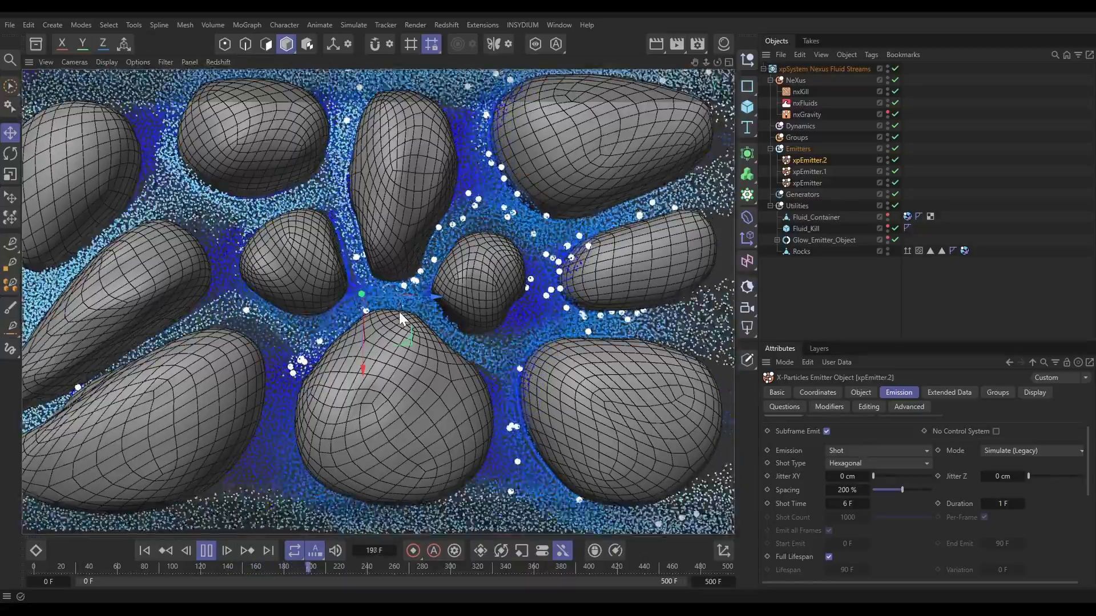
click(206, 551)
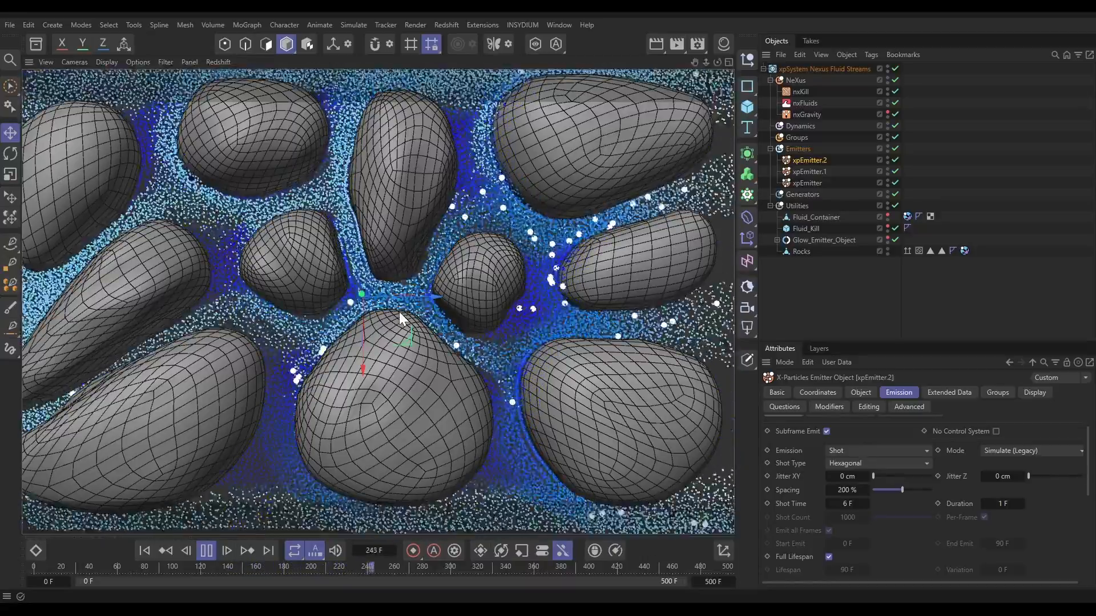